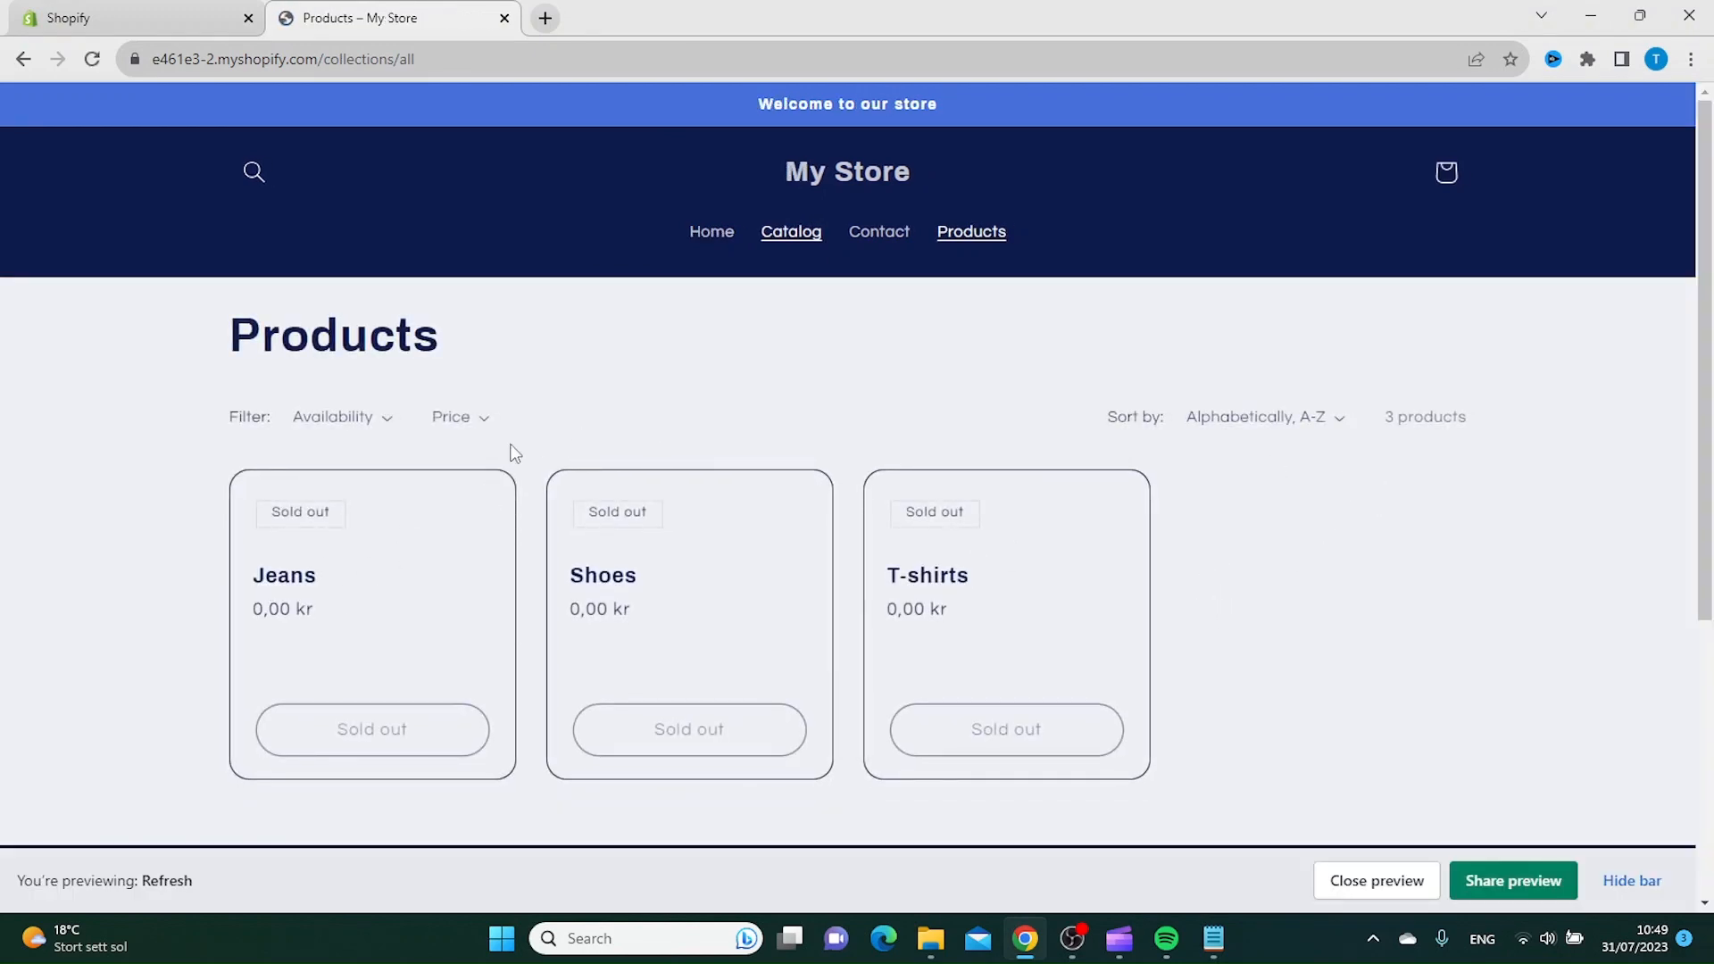
{"action": "mouse_move", "coordinate": [791, 235]}
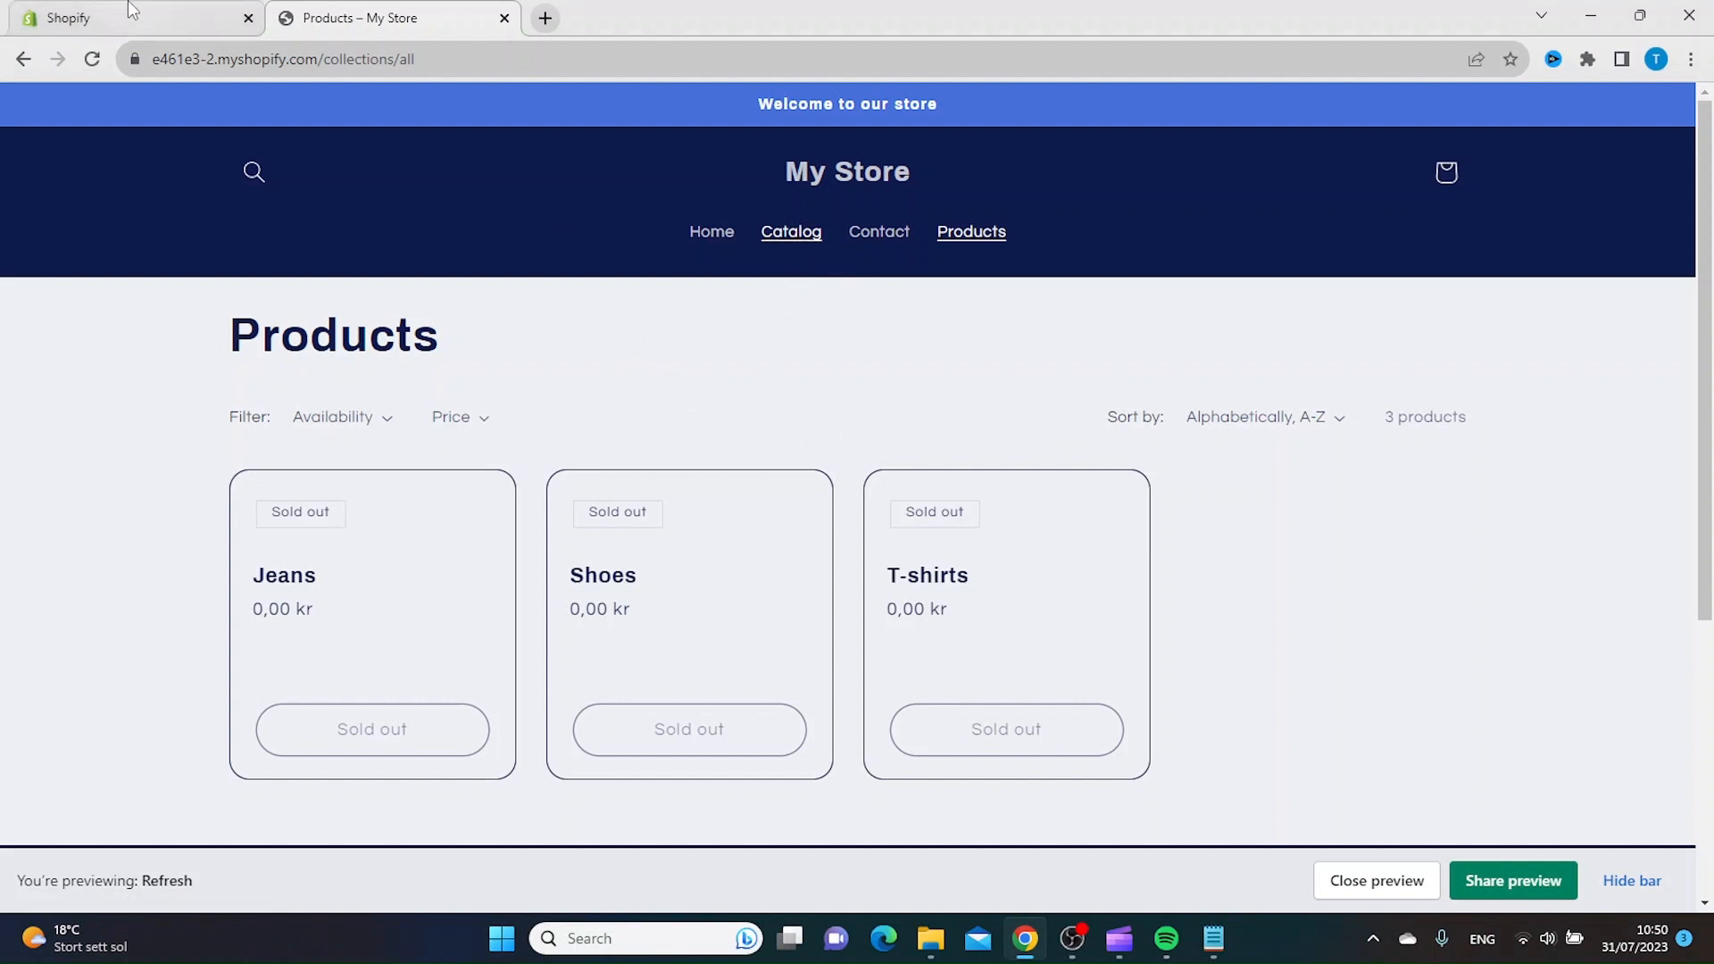
Go to Online Store > Navigation and open the Main menu listing Home, Catalog, Contact and Products.
{"action": "left_click", "coordinate": [138, 18]}
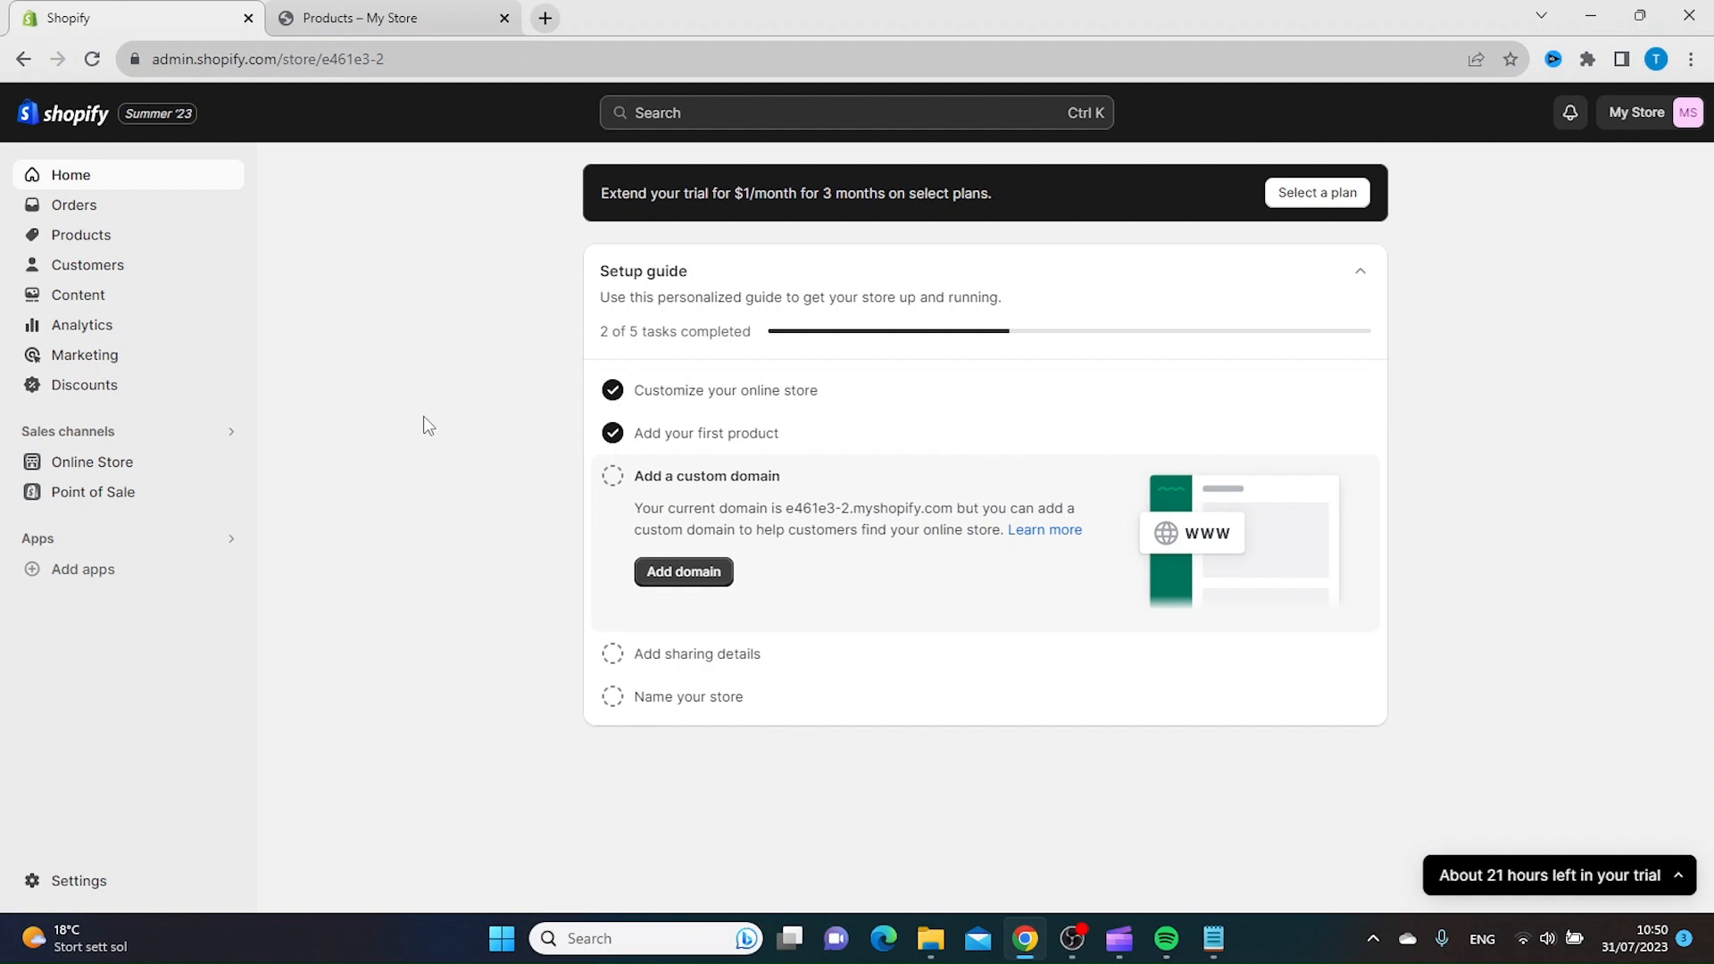
{"action": "mouse_move", "coordinate": [239, 469]}
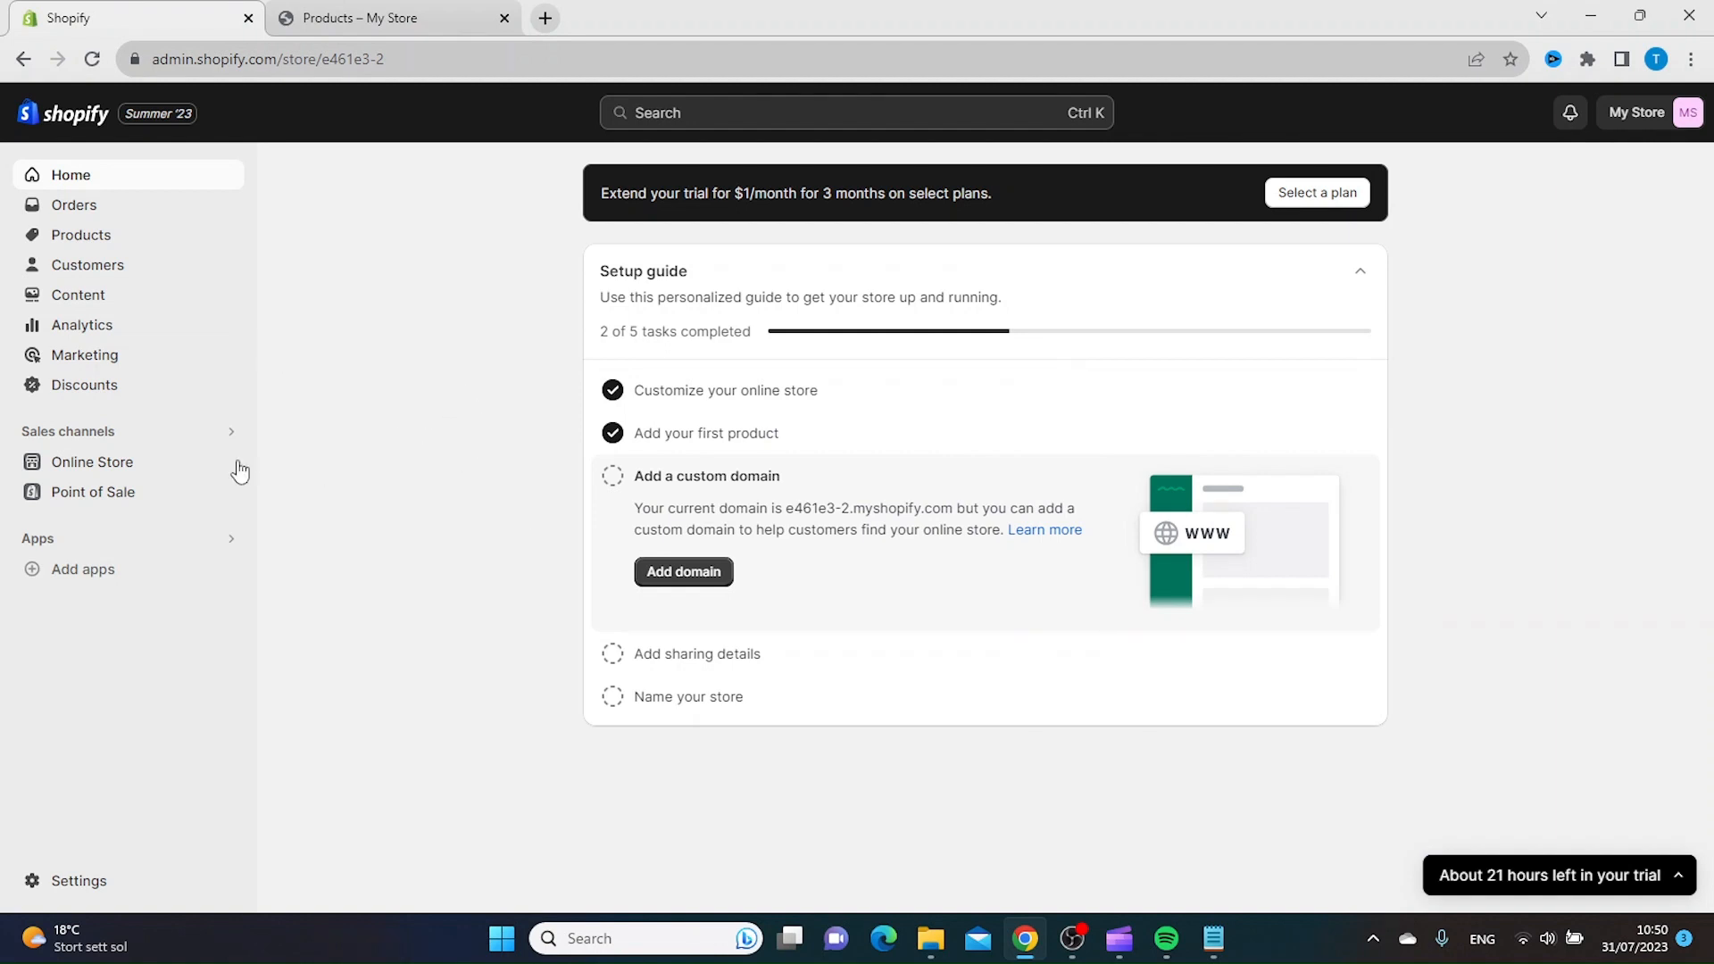
{"action": "left_click", "coordinate": [91, 460]}
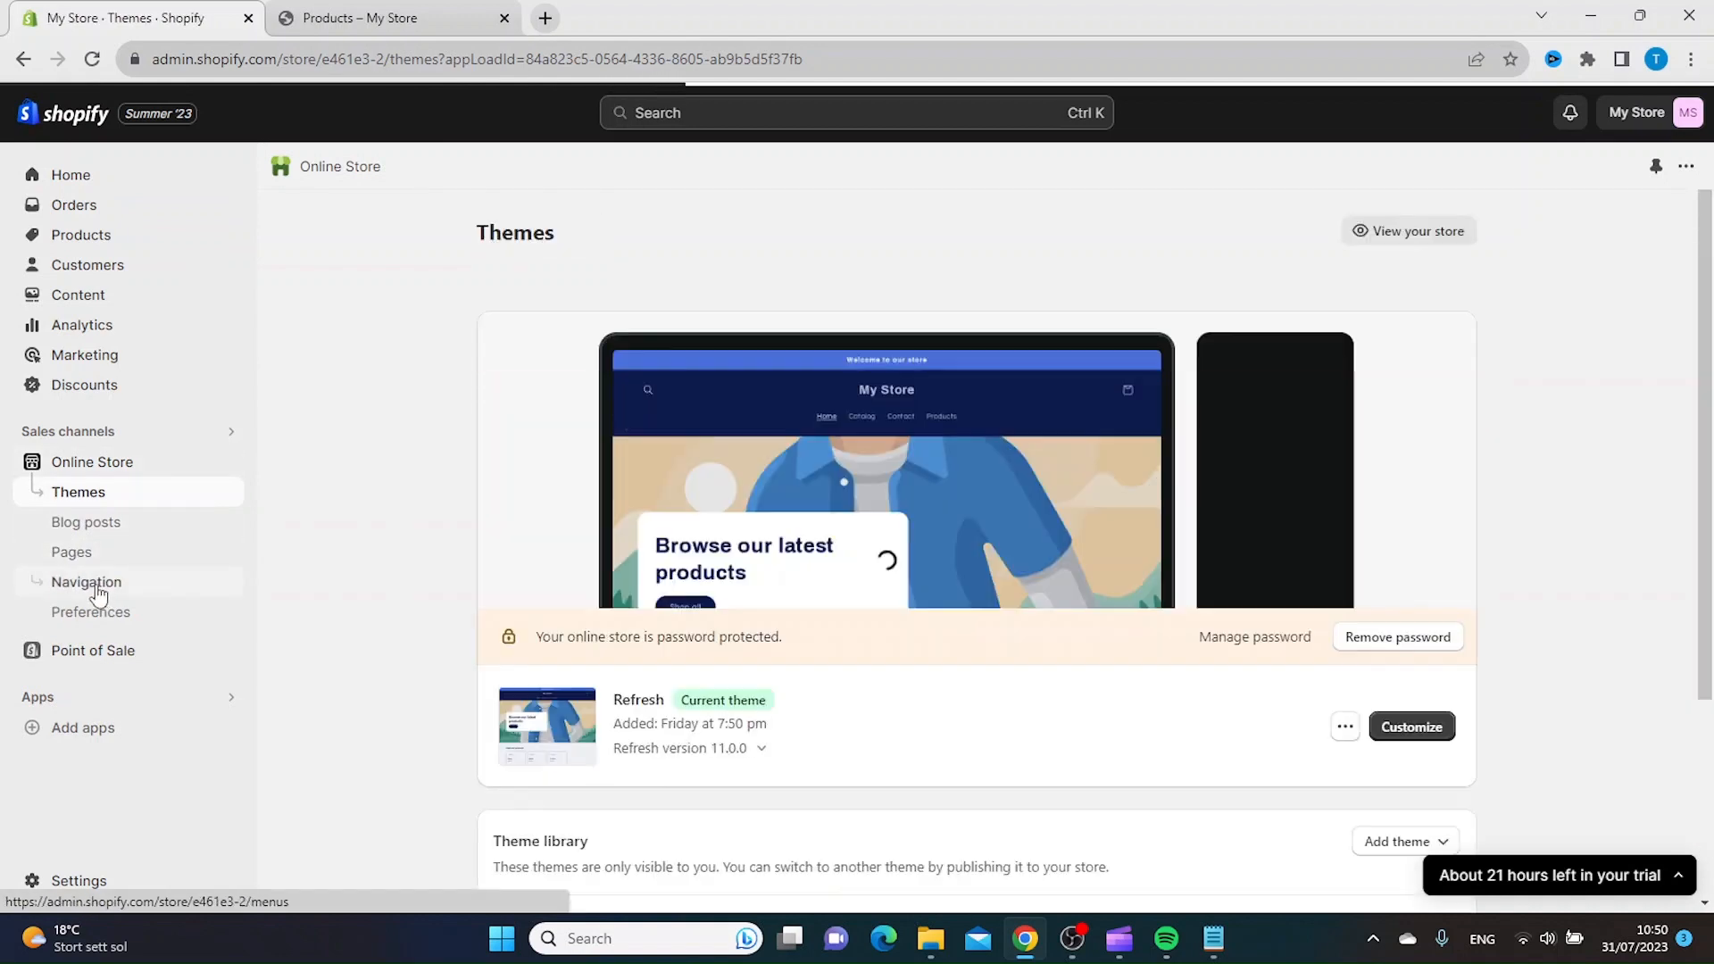
{"action": "left_click", "coordinate": [85, 582]}
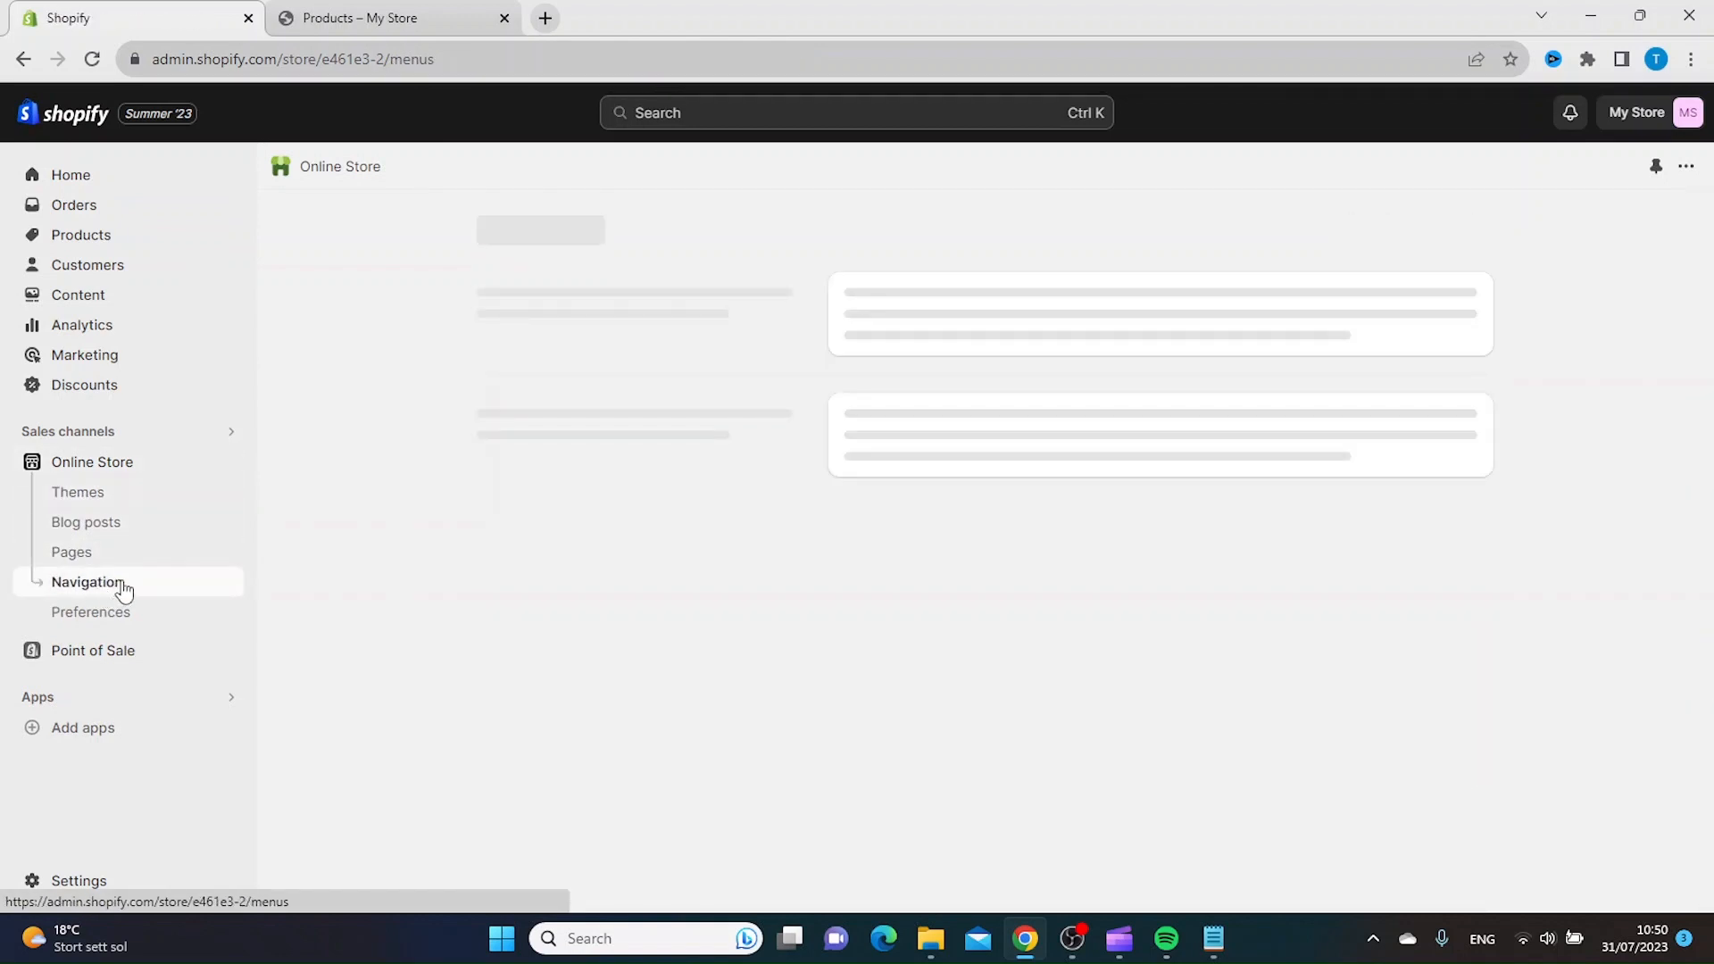
{"action": "left_click", "coordinate": [86, 582]}
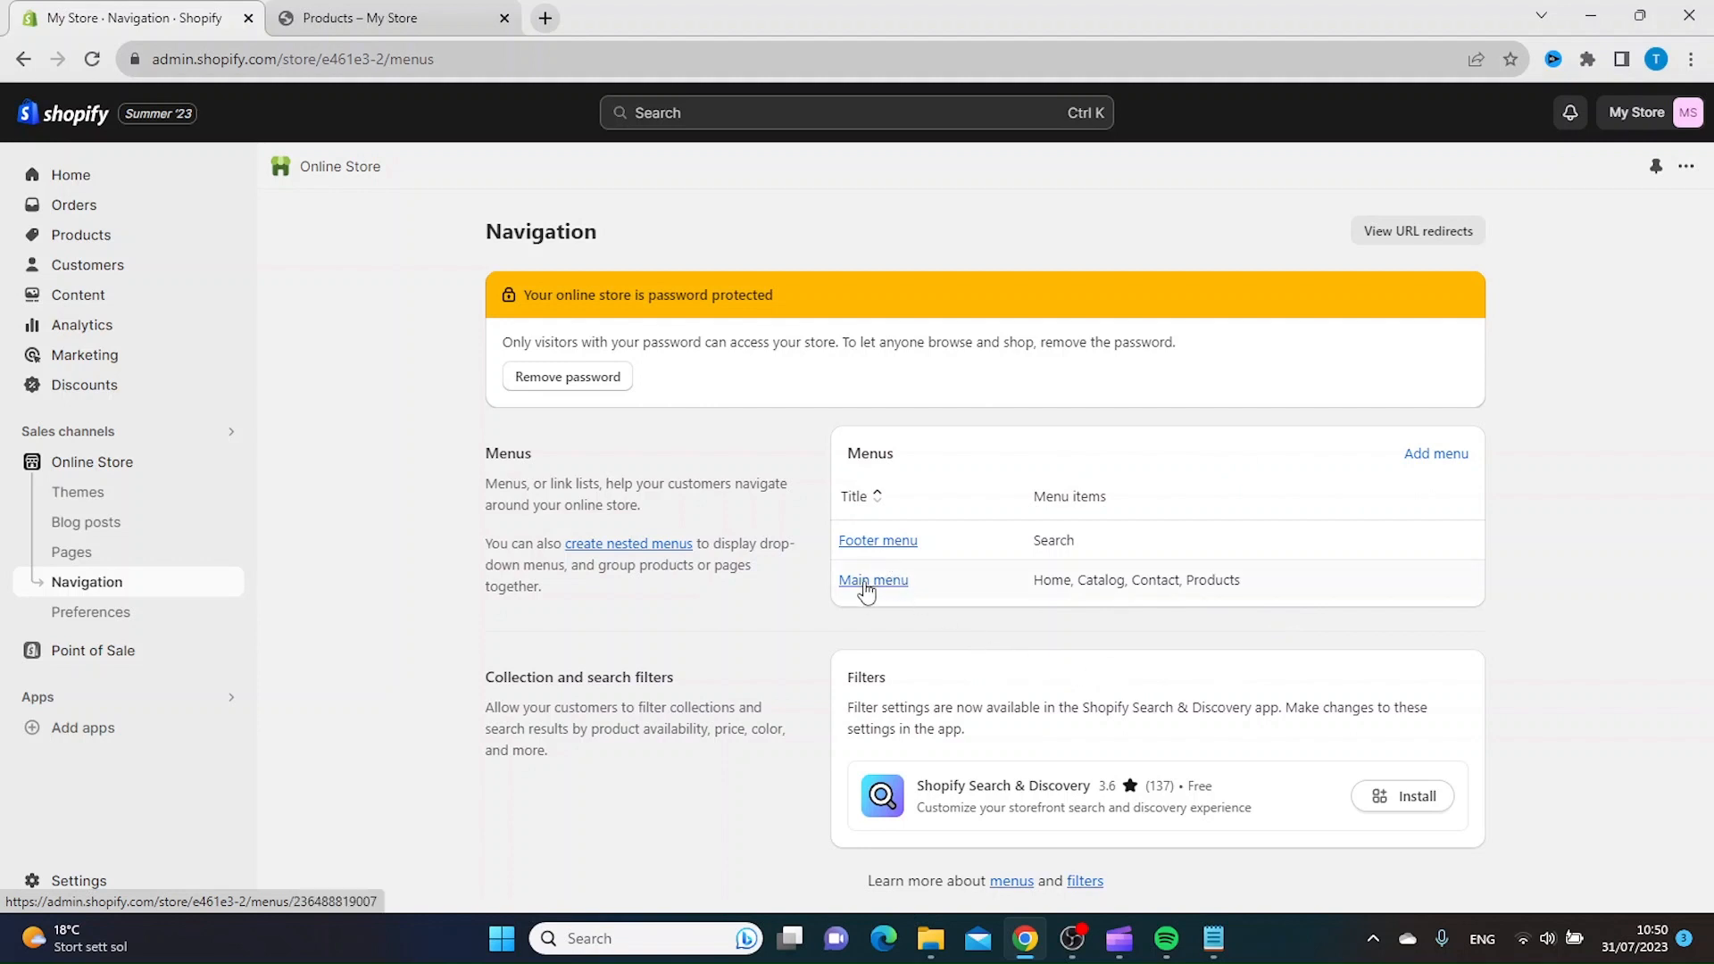
{"action": "left_click", "coordinate": [873, 578]}
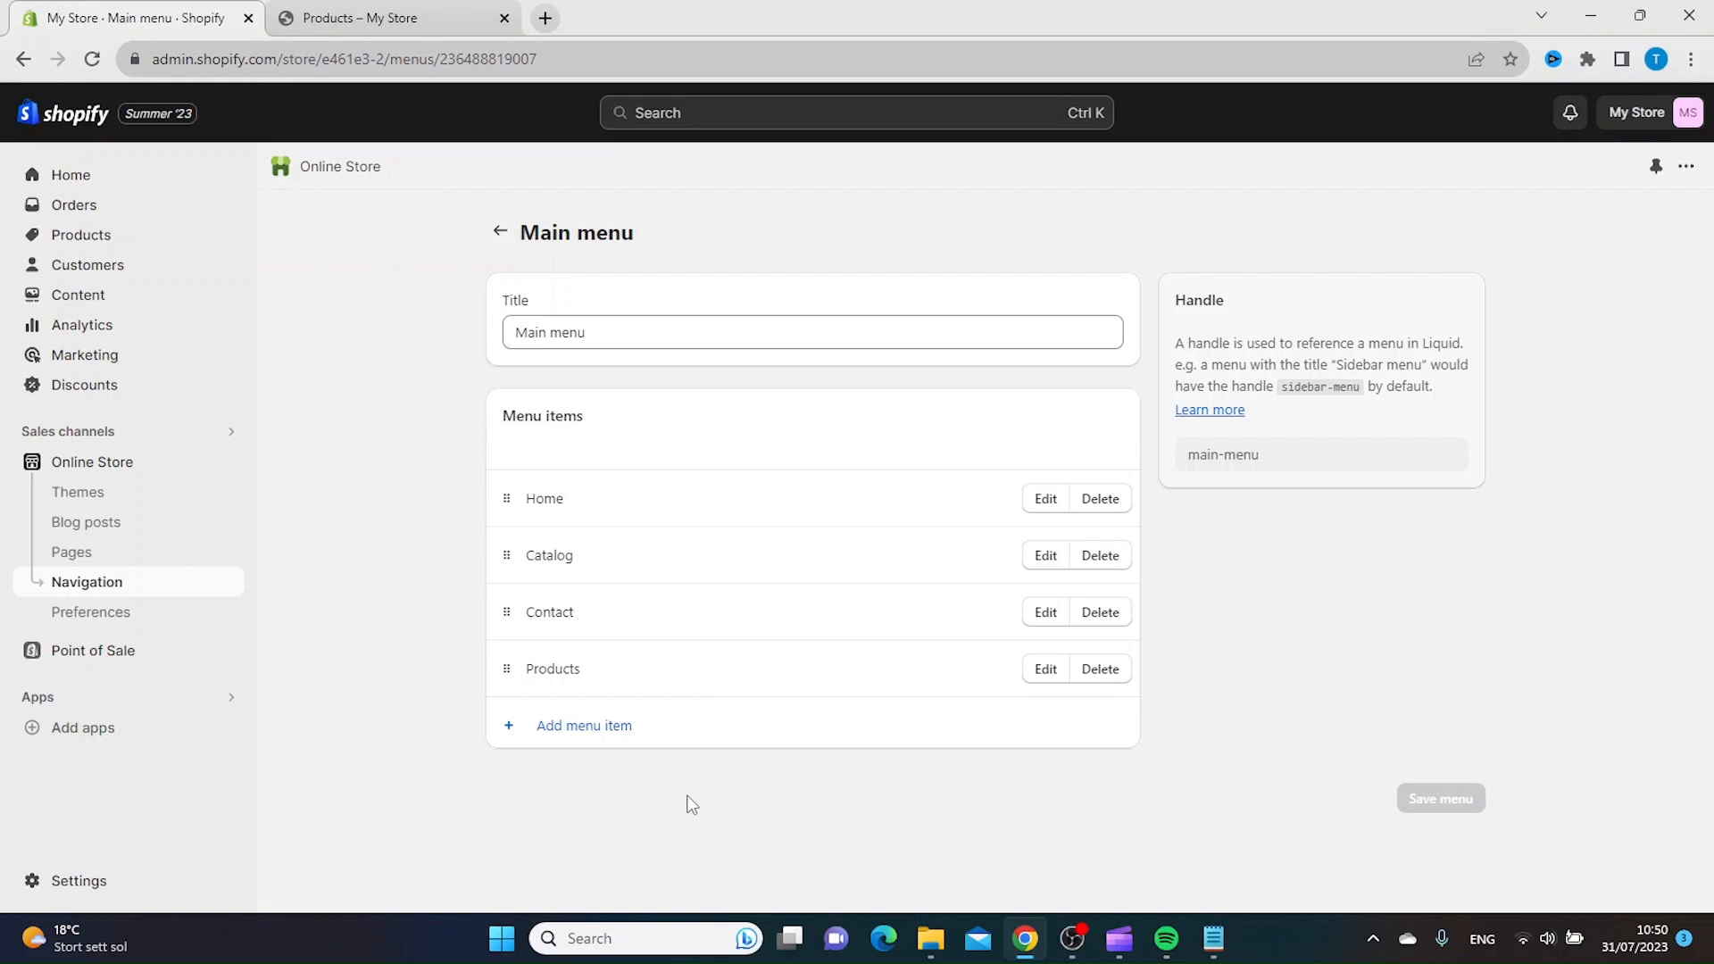
{"action": "mouse_move", "coordinate": [683, 857]}
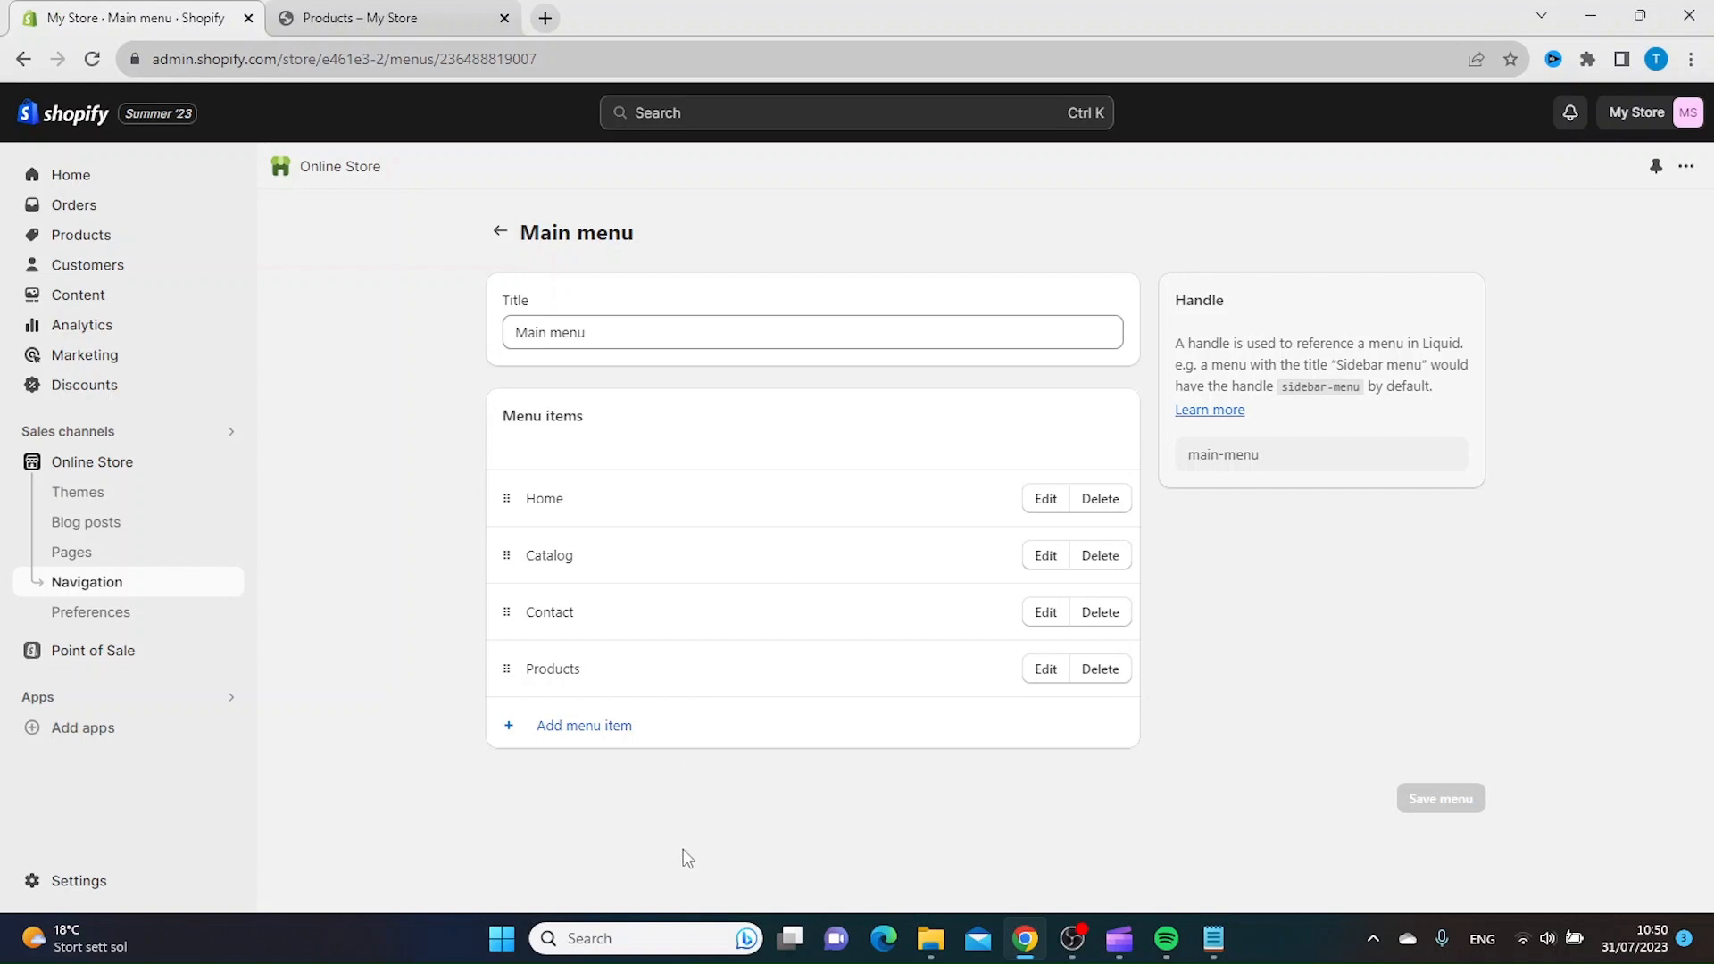
{"action": "mouse_move", "coordinate": [646, 839]}
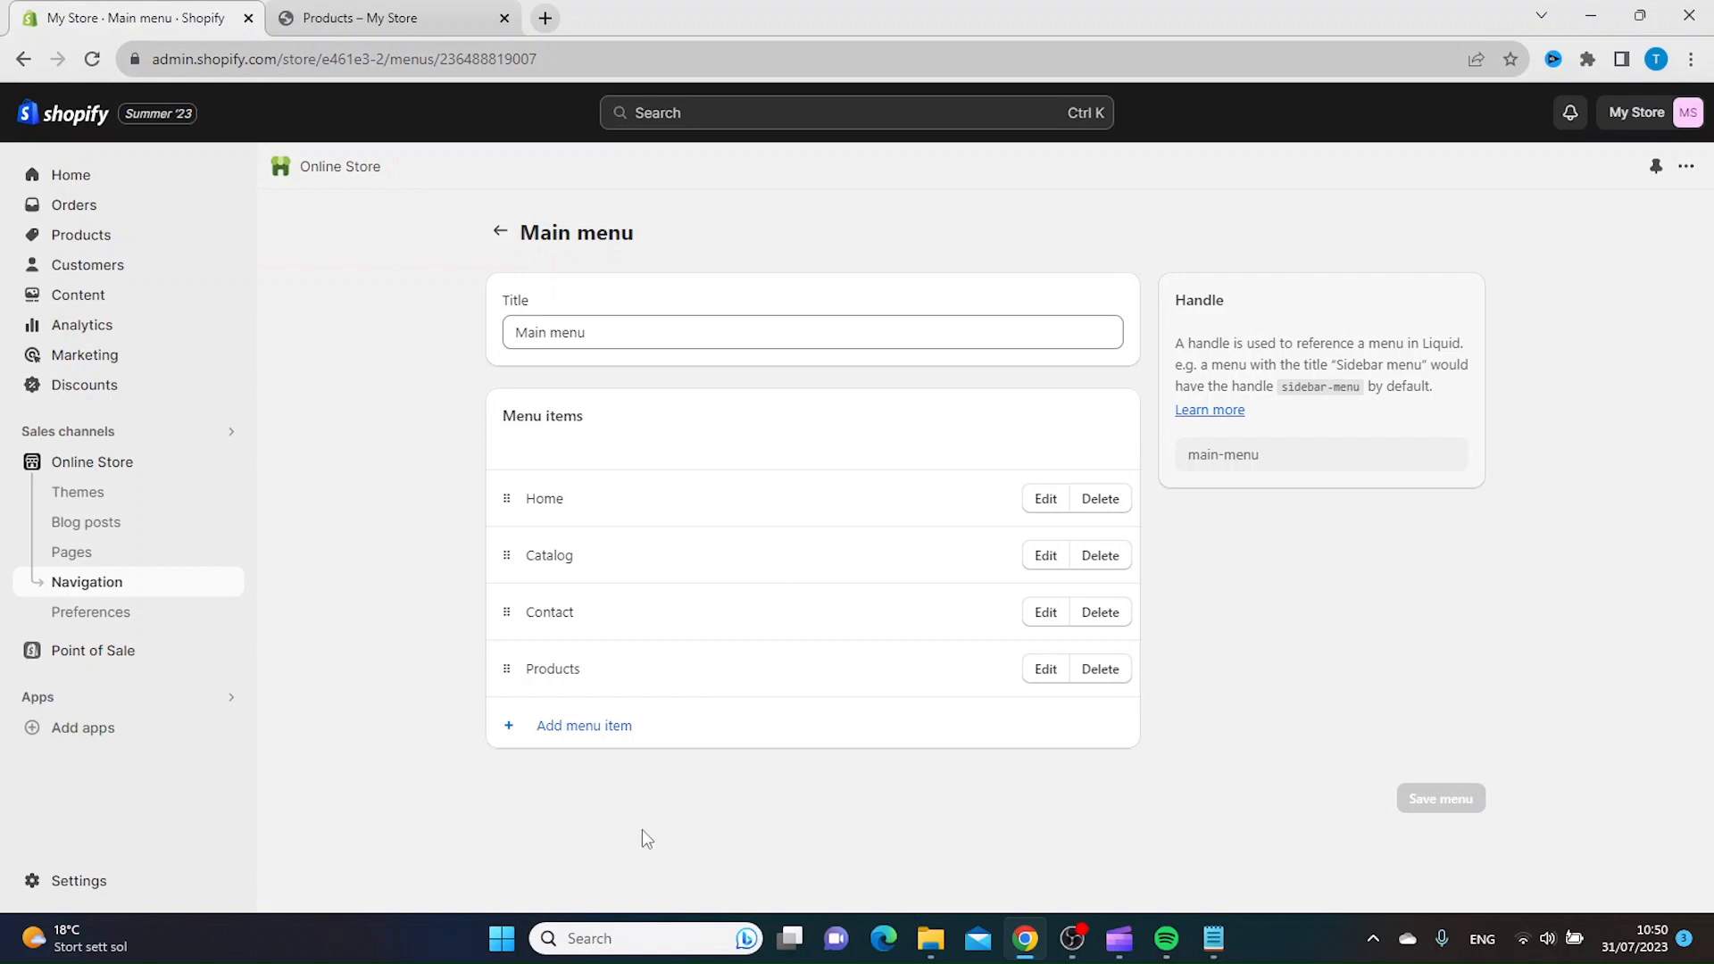
{"action": "mouse_move", "coordinate": [570, 739]}
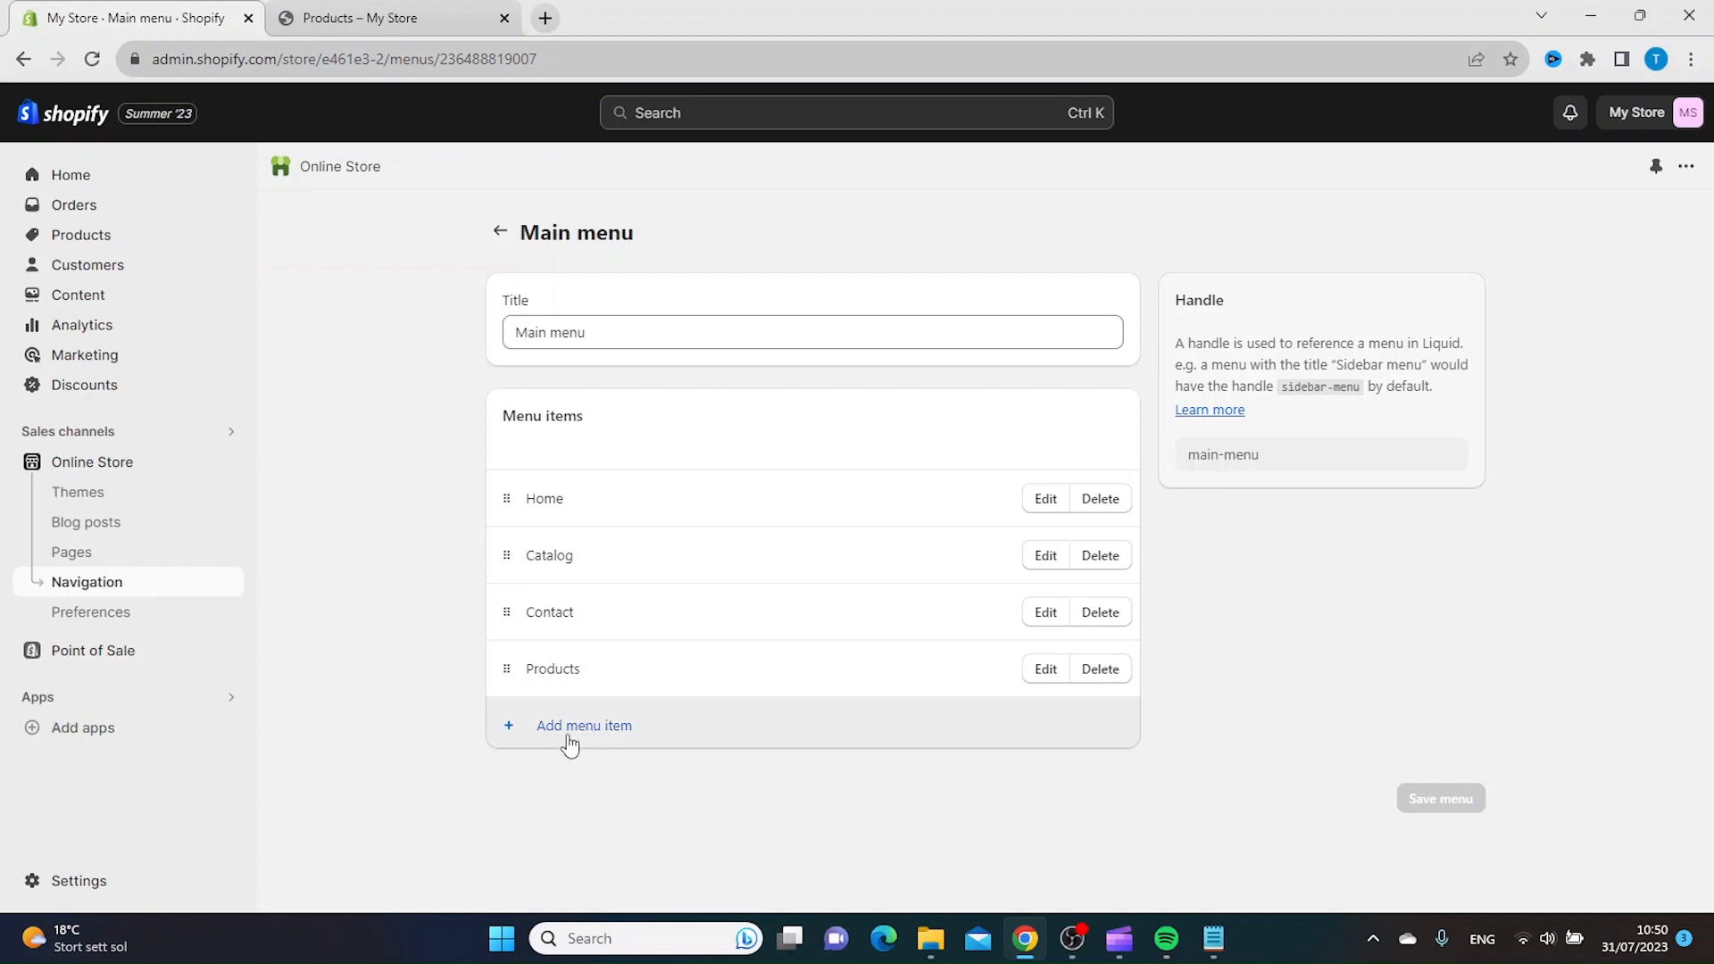
Add a 'Jeans' menu item linked to the Jeans product, briefly checking the storefront.
{"action": "left_click", "coordinate": [583, 725]}
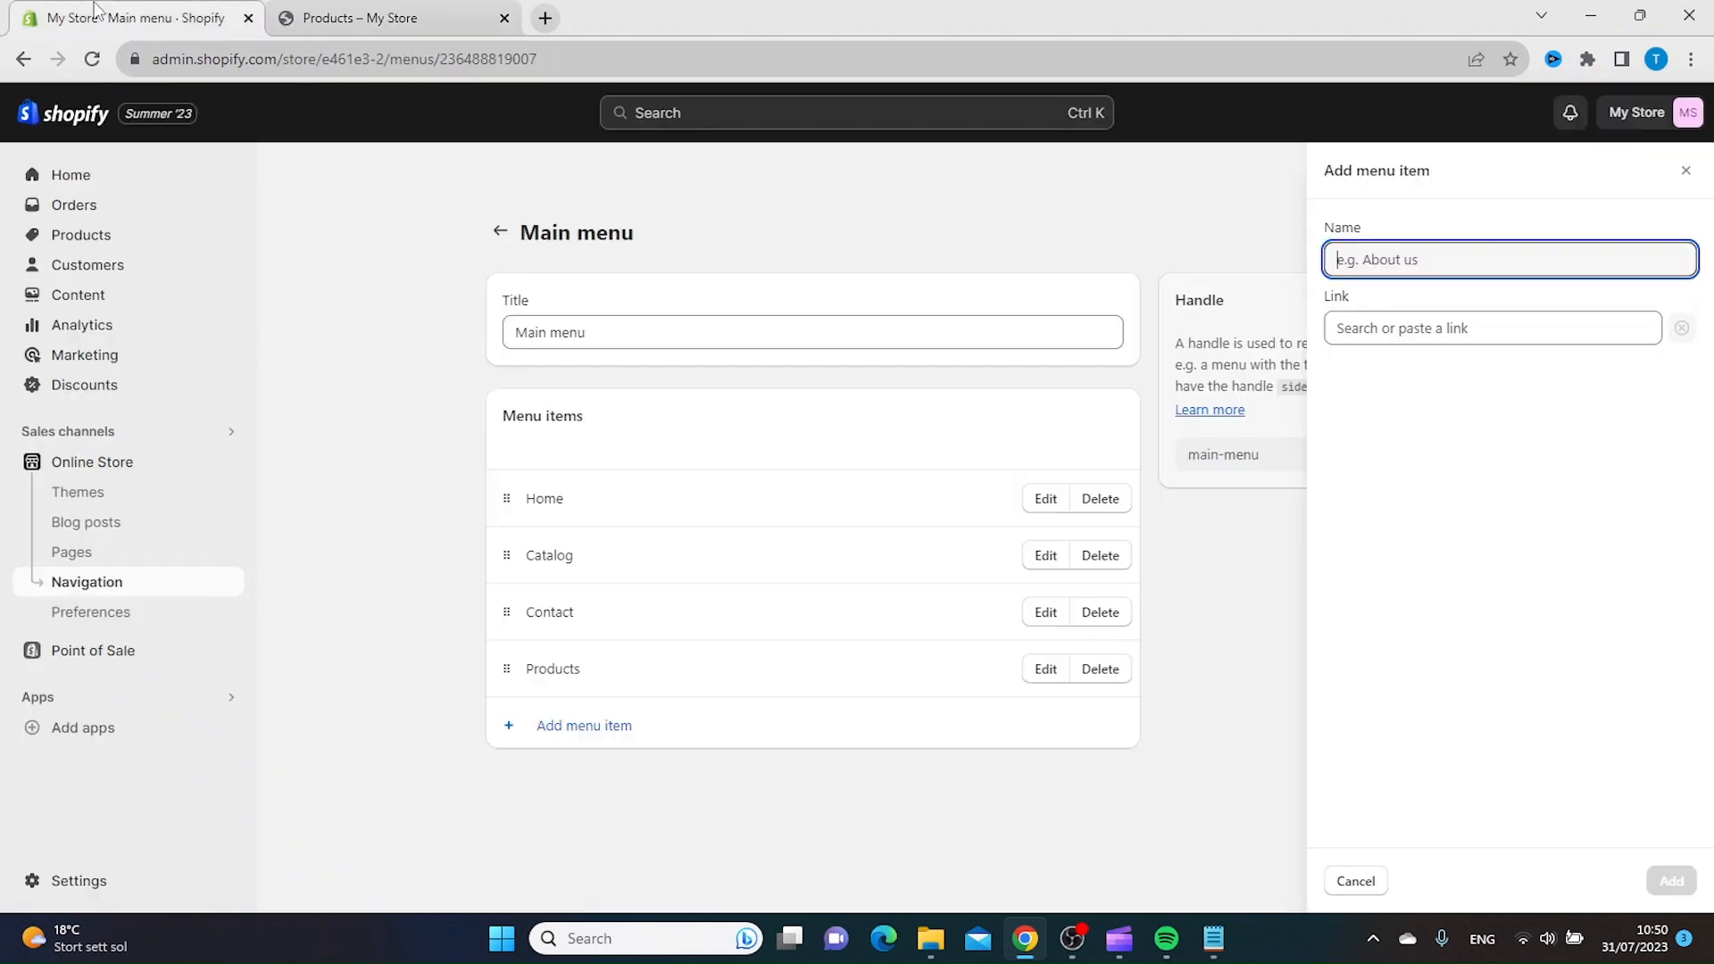
{"action": "mouse_move", "coordinate": [1454, 268]}
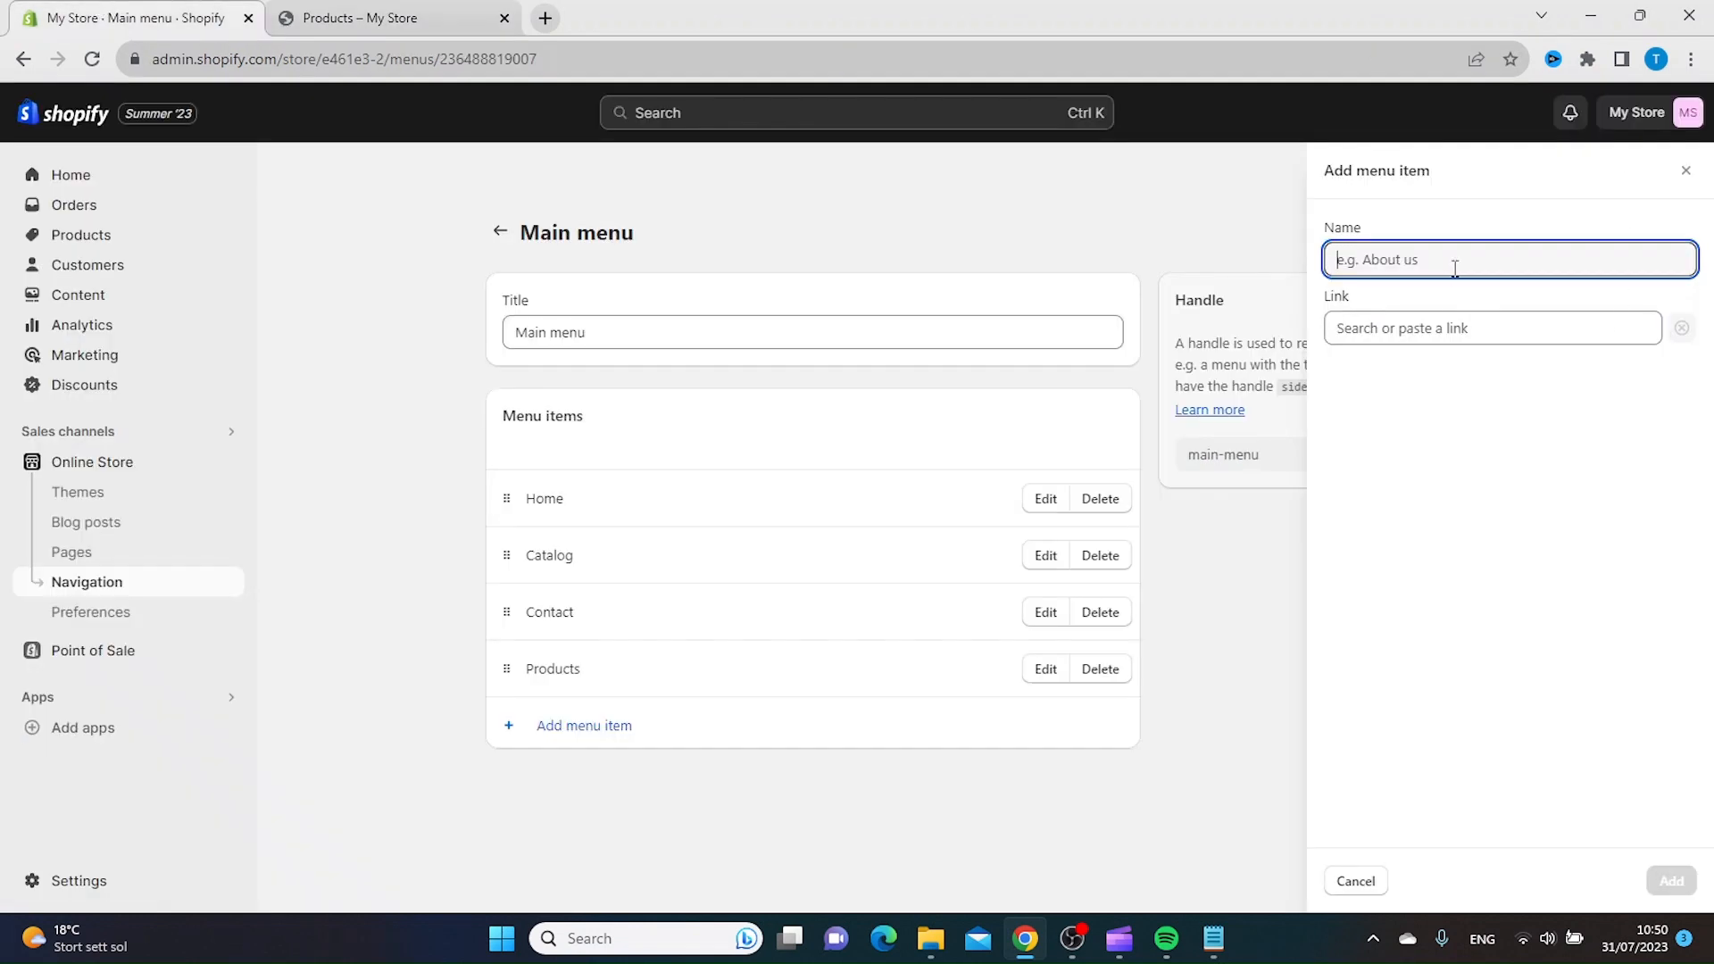
{"action": "type", "text": "Jeans"}
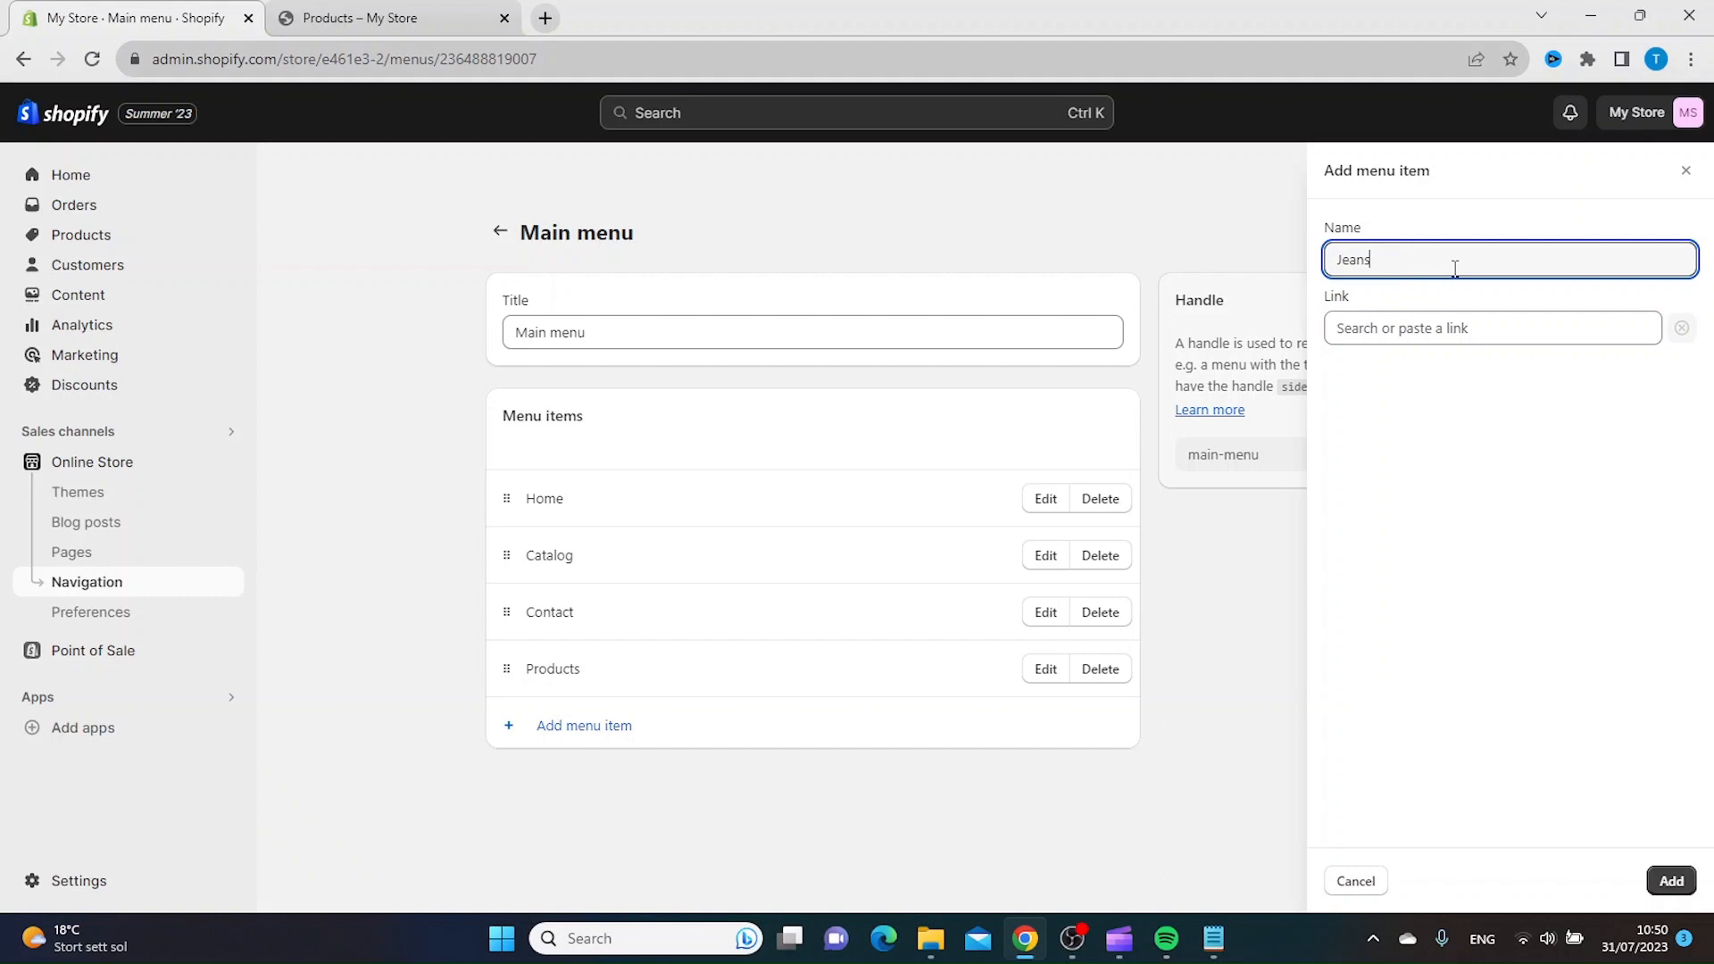
{"action": "left_click", "coordinate": [1489, 329]}
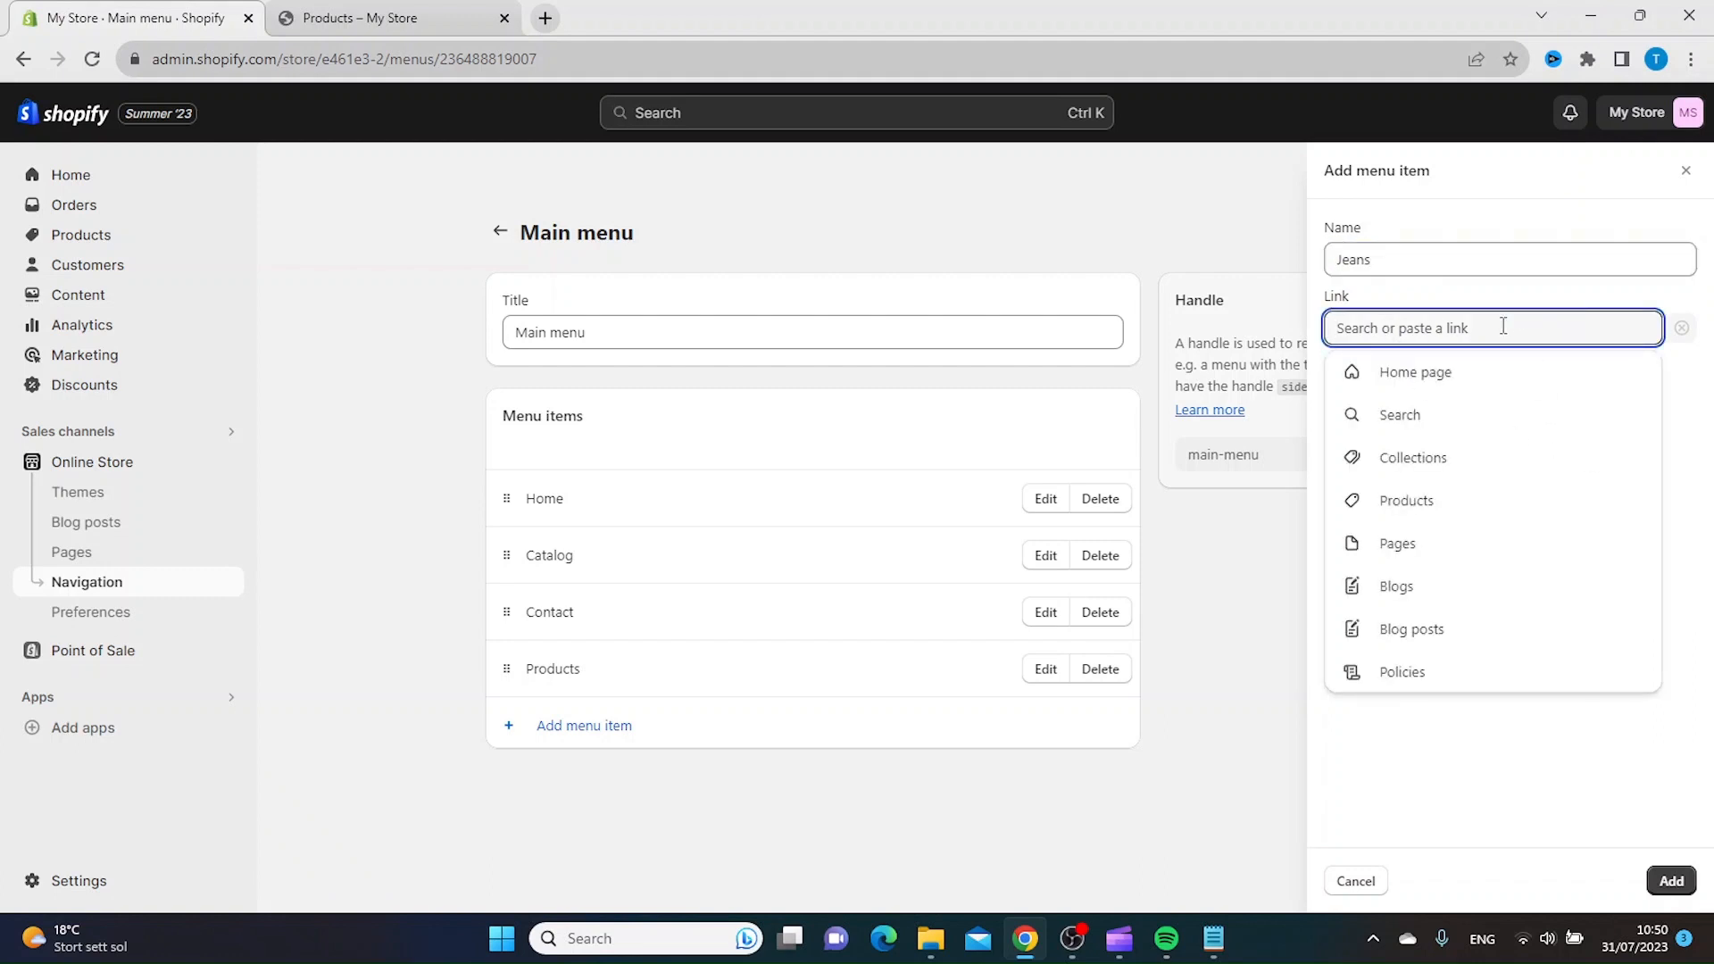
{"action": "type", "text": "jeans"}
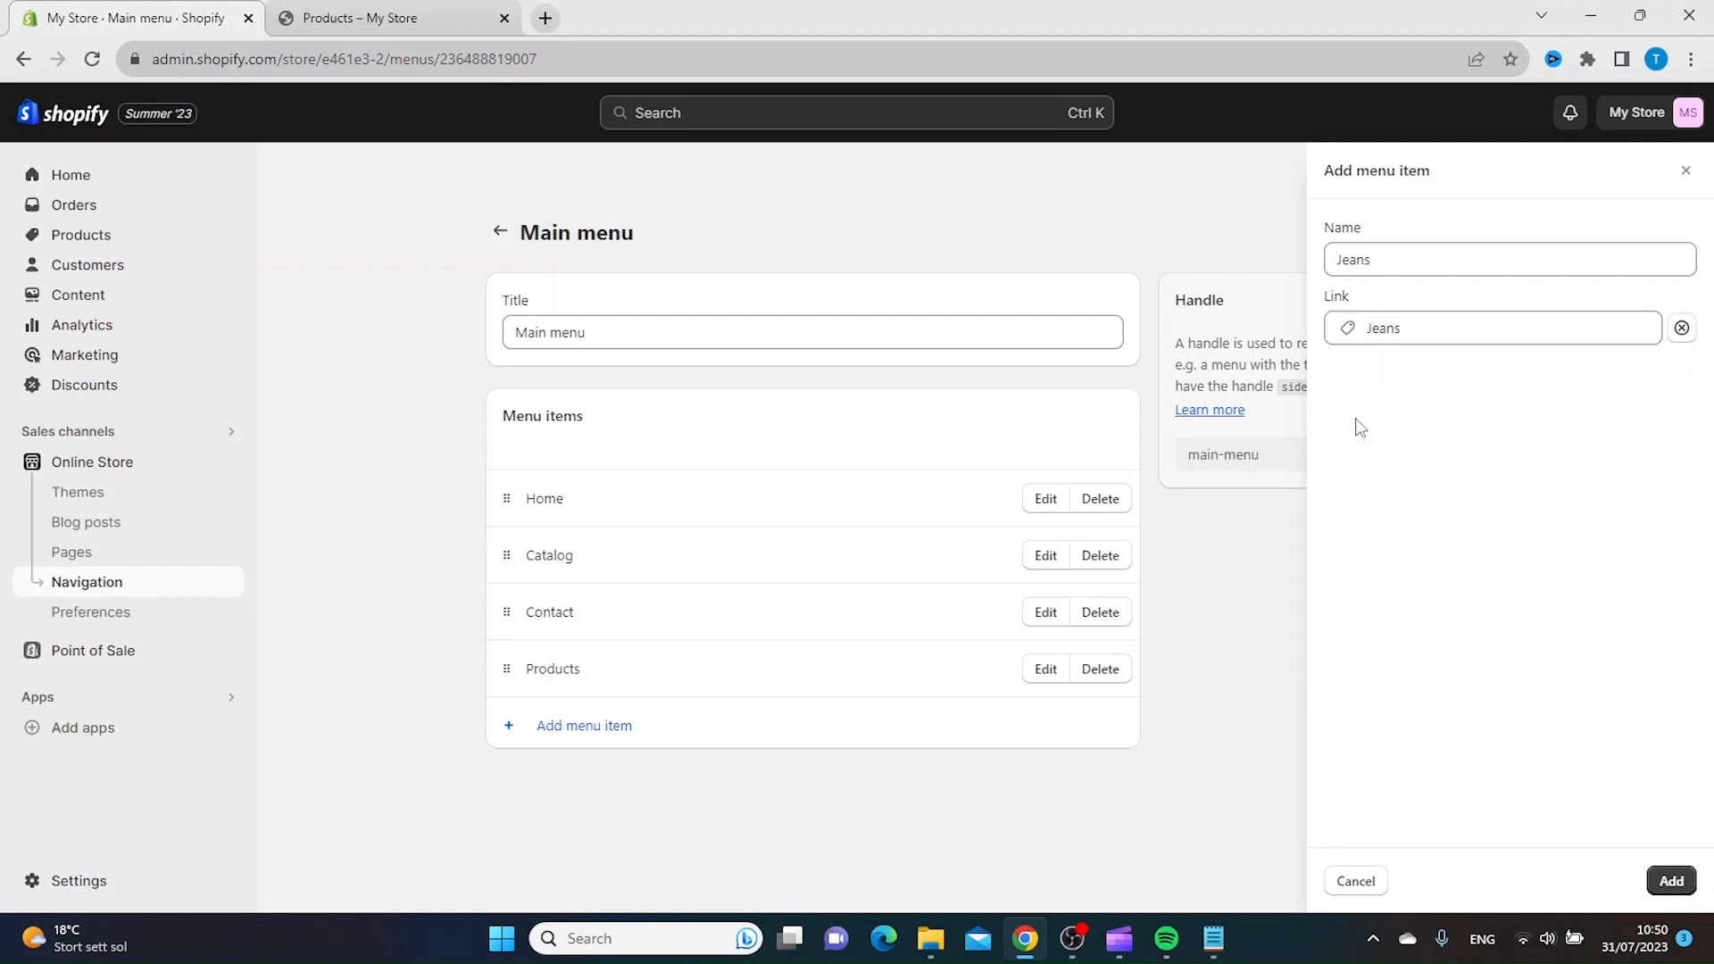
{"action": "left_click", "coordinate": [1671, 880]}
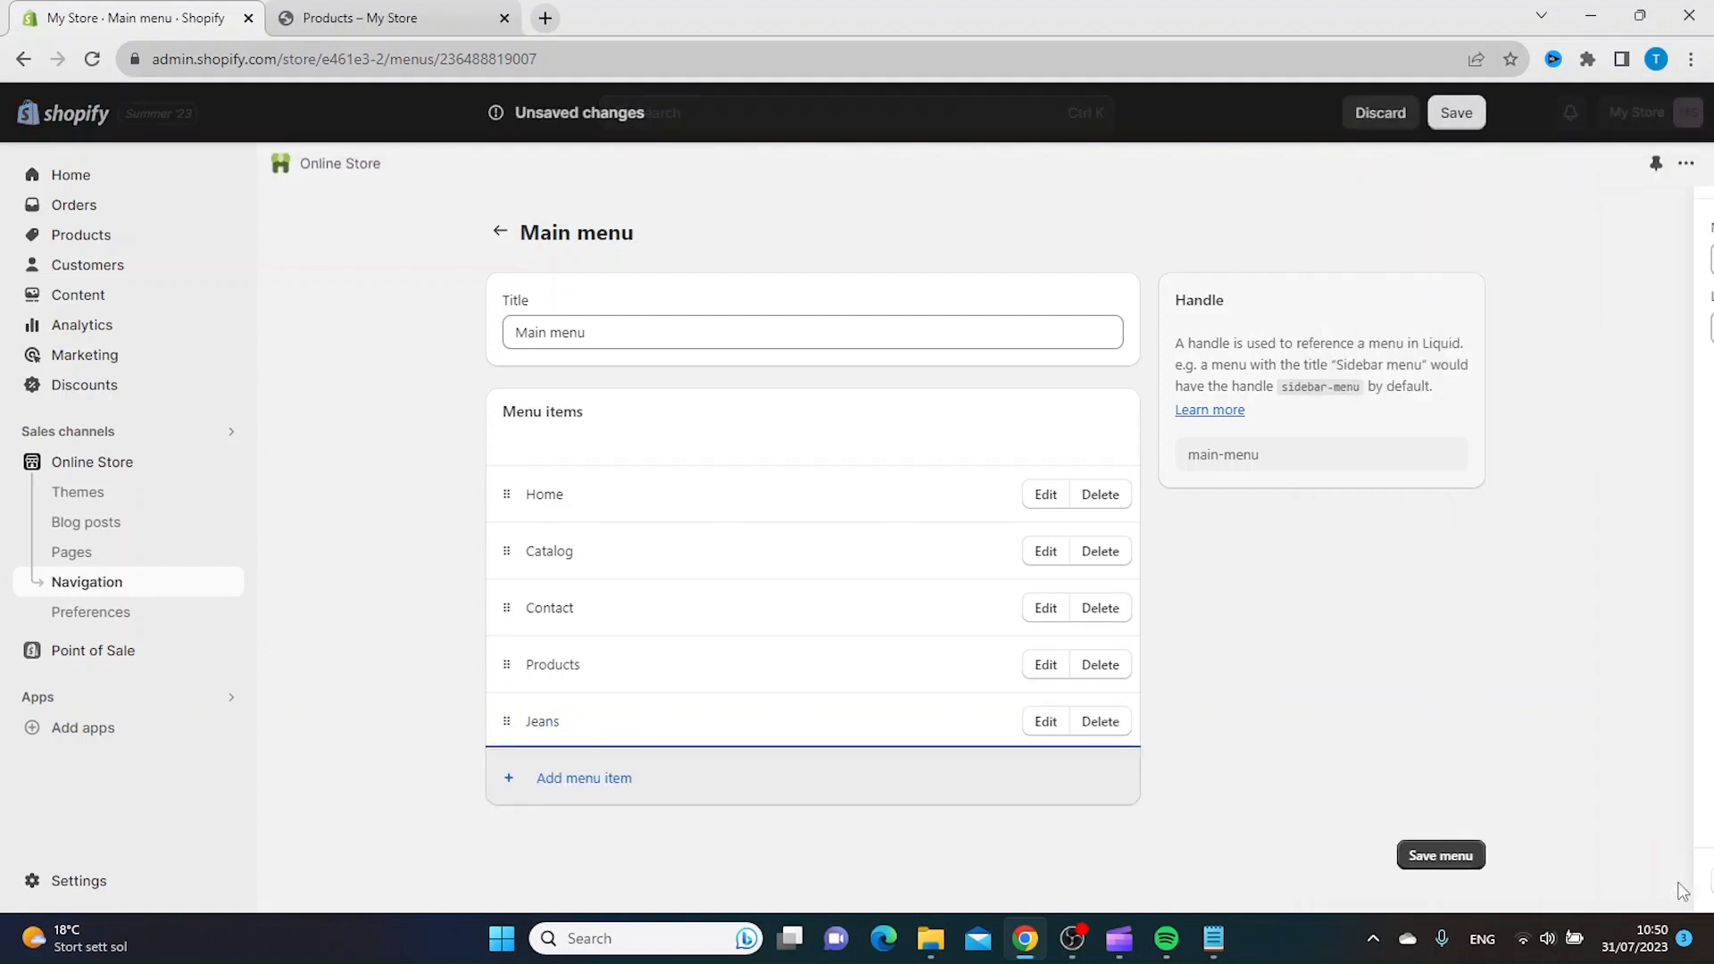
{"action": "left_click", "coordinate": [377, 18]}
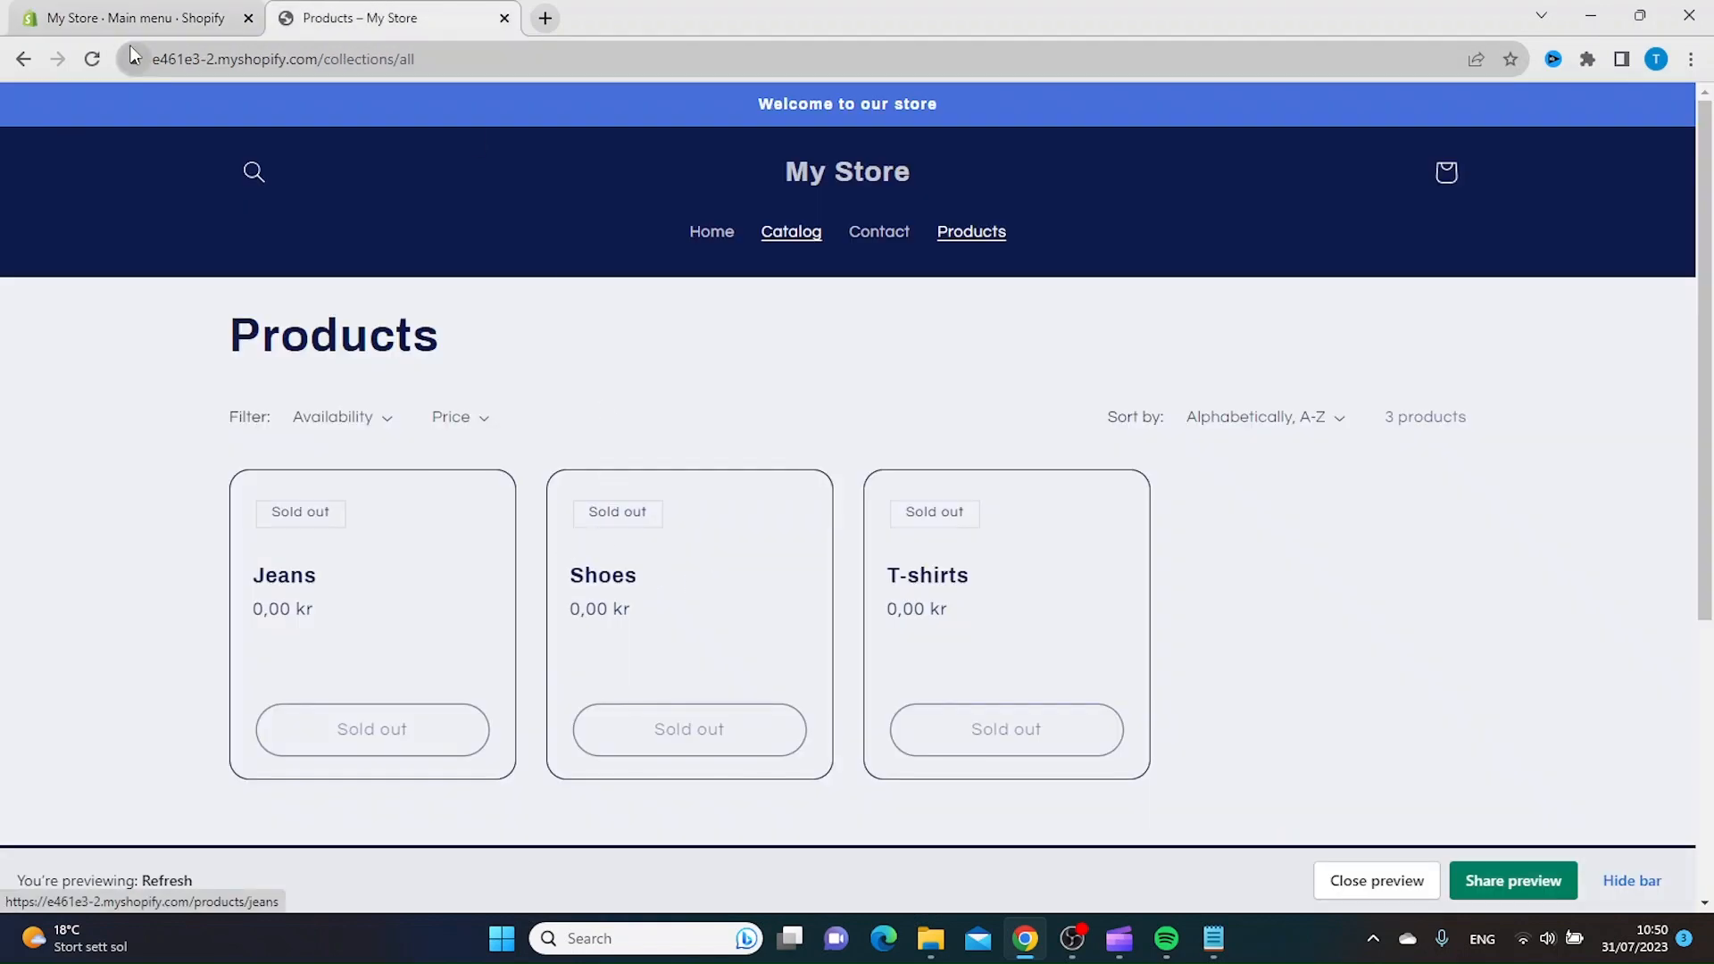
{"action": "left_click", "coordinate": [130, 18]}
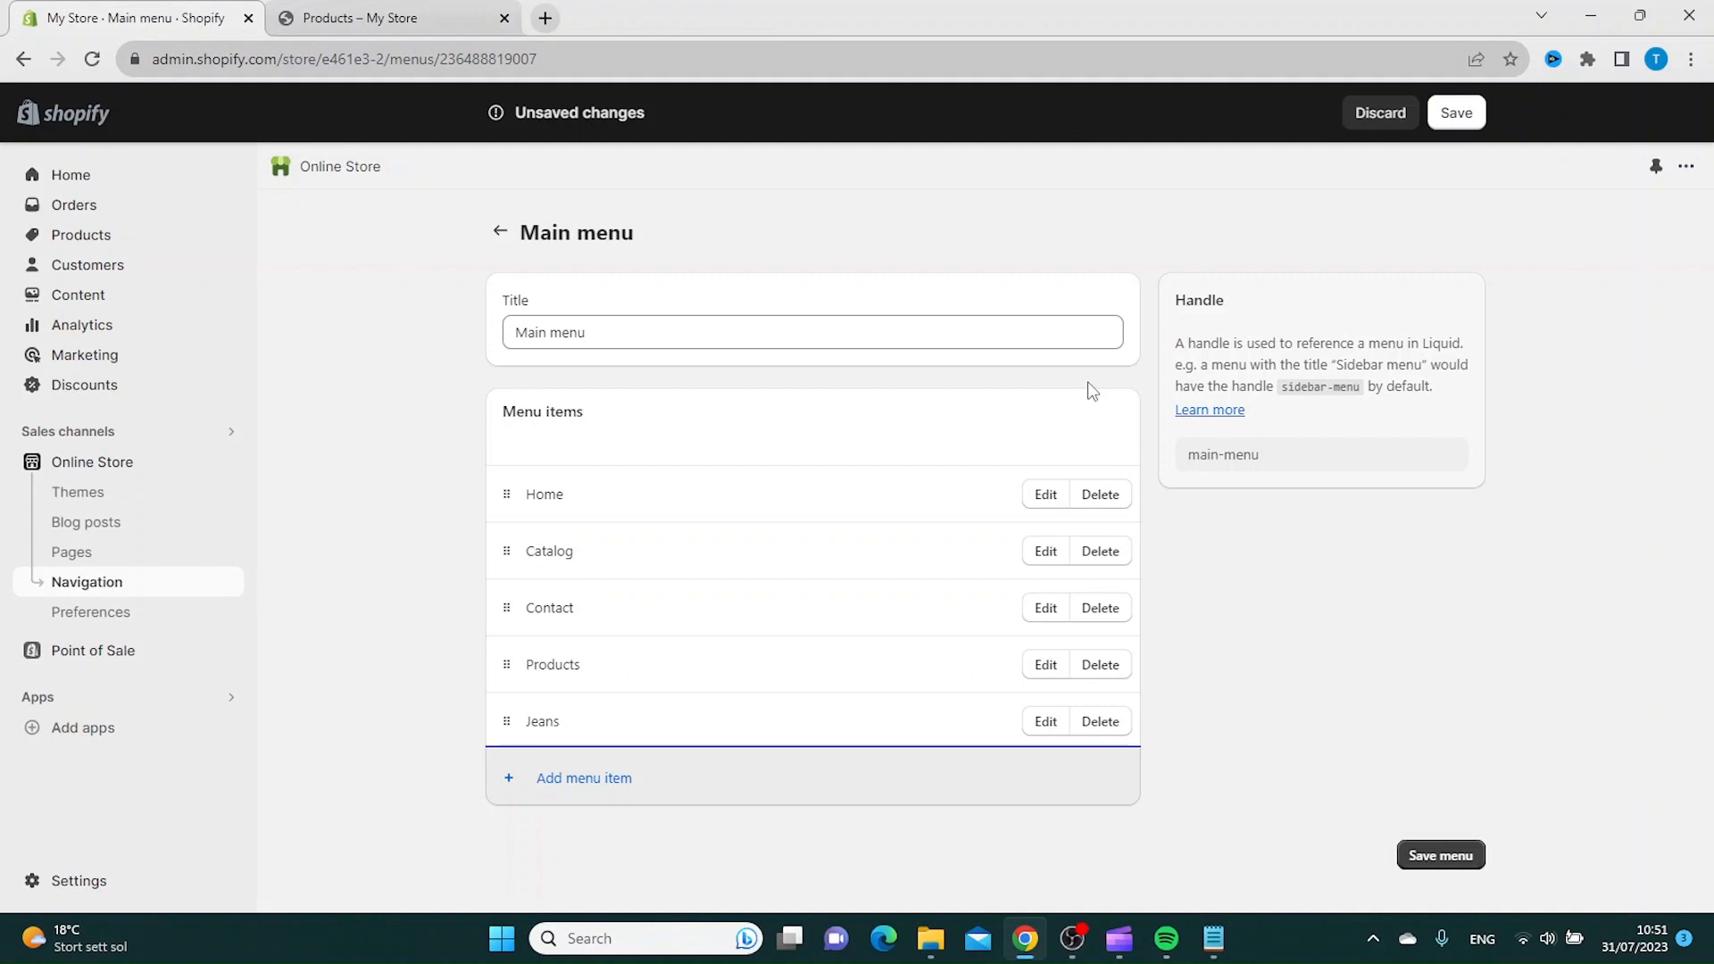
Add a 'shoes' menu item, then glance at the live store's products page.
{"action": "left_click", "coordinate": [584, 776]}
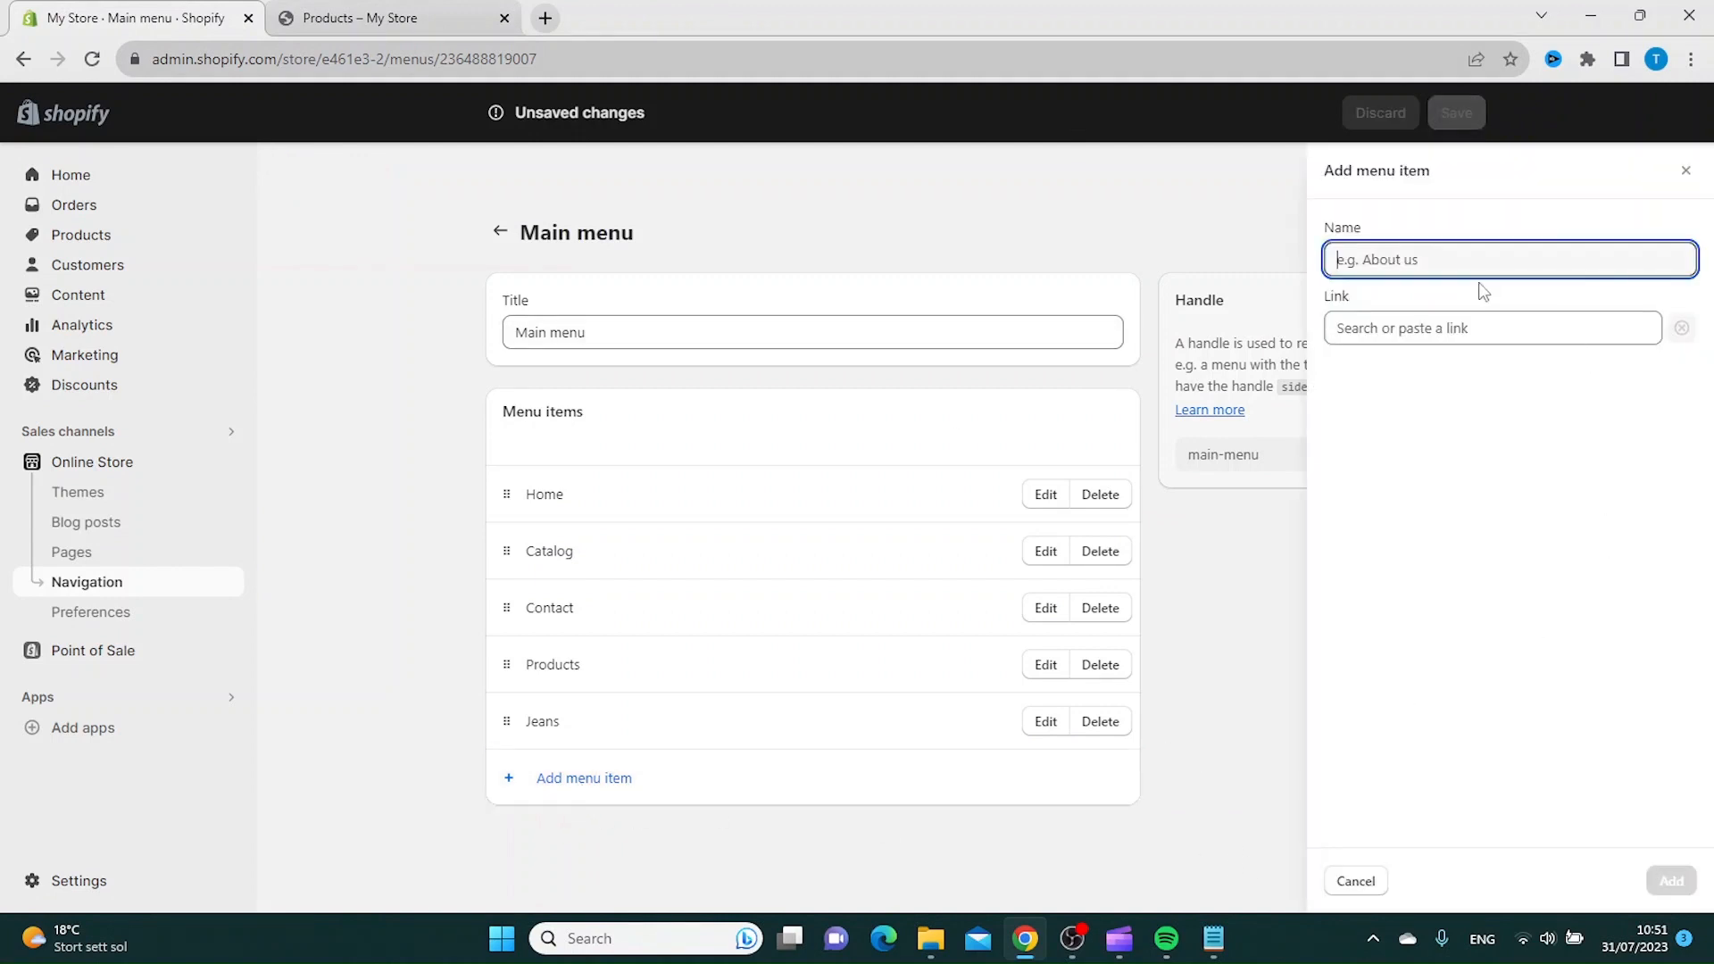
{"action": "type", "text": "shoes"}
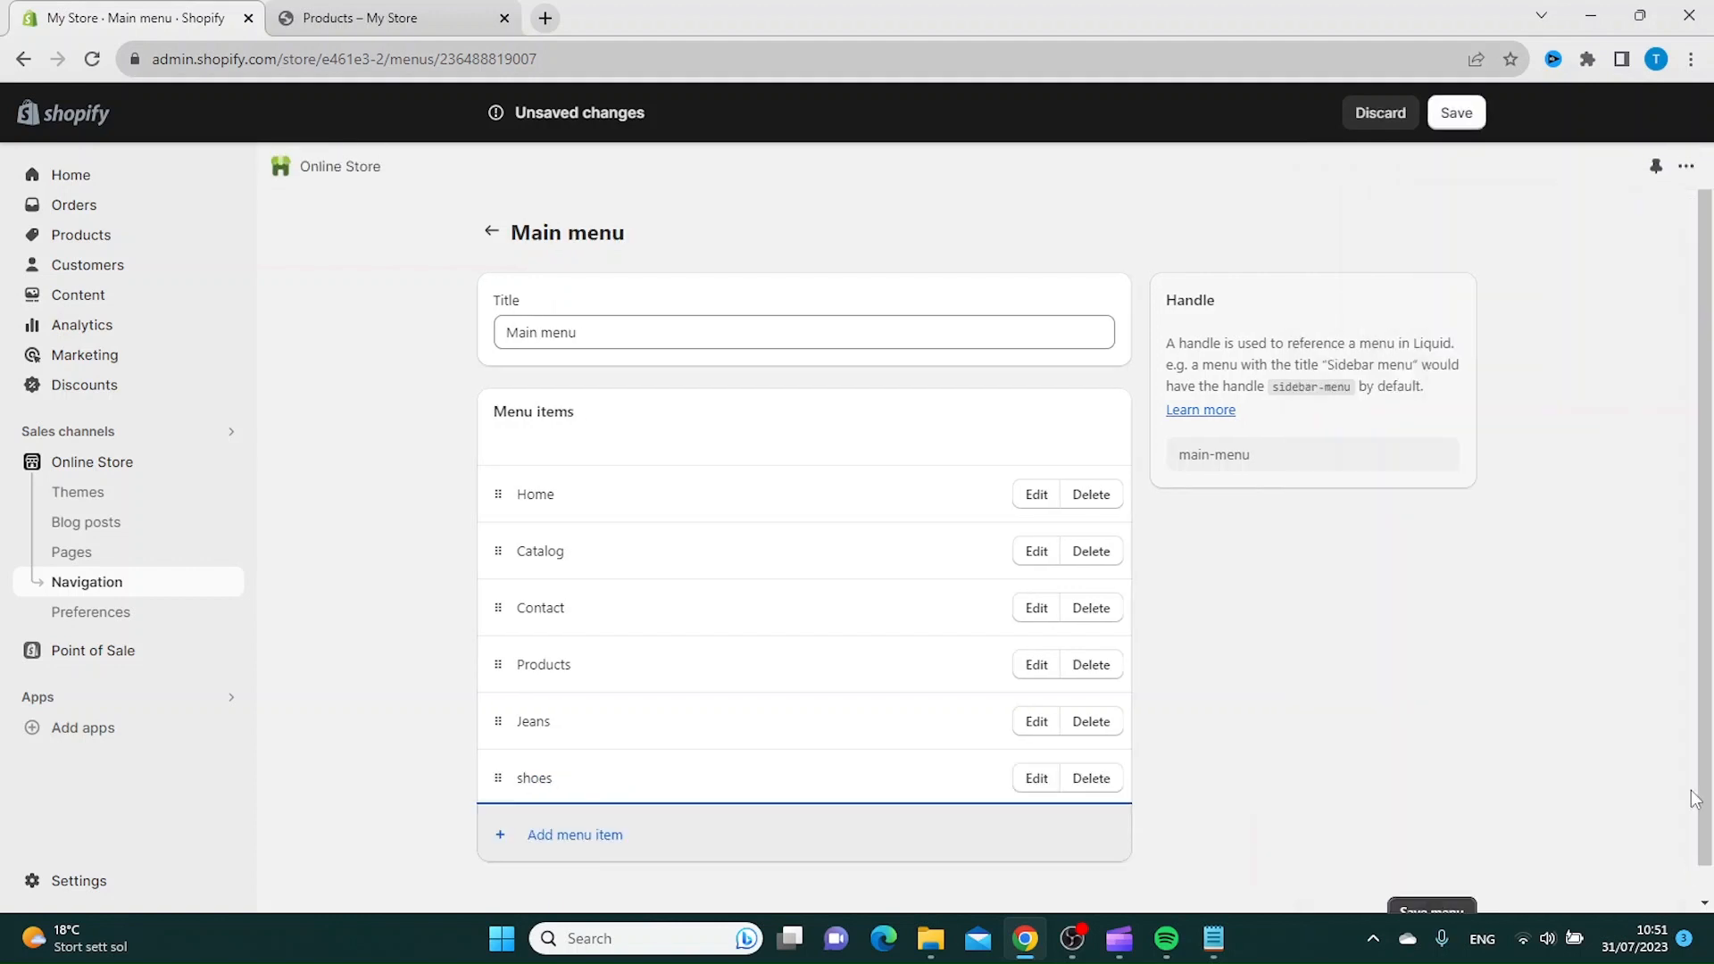
{"action": "left_click", "coordinate": [391, 18]}
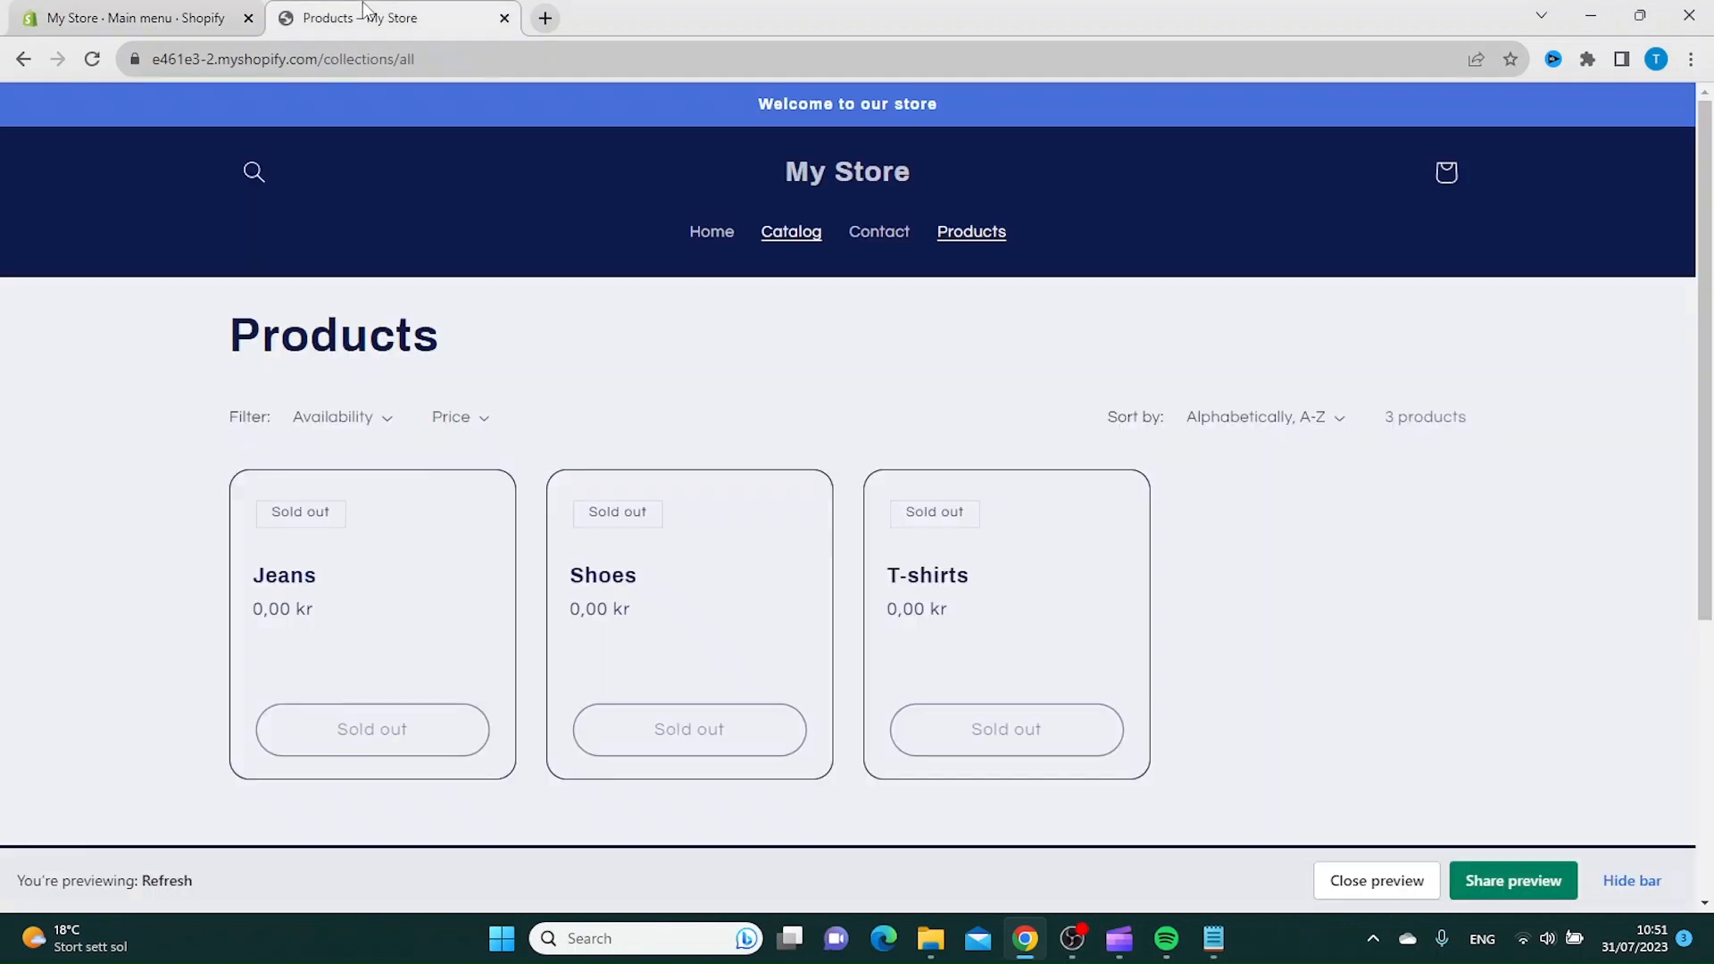
{"action": "left_click", "coordinate": [130, 17]}
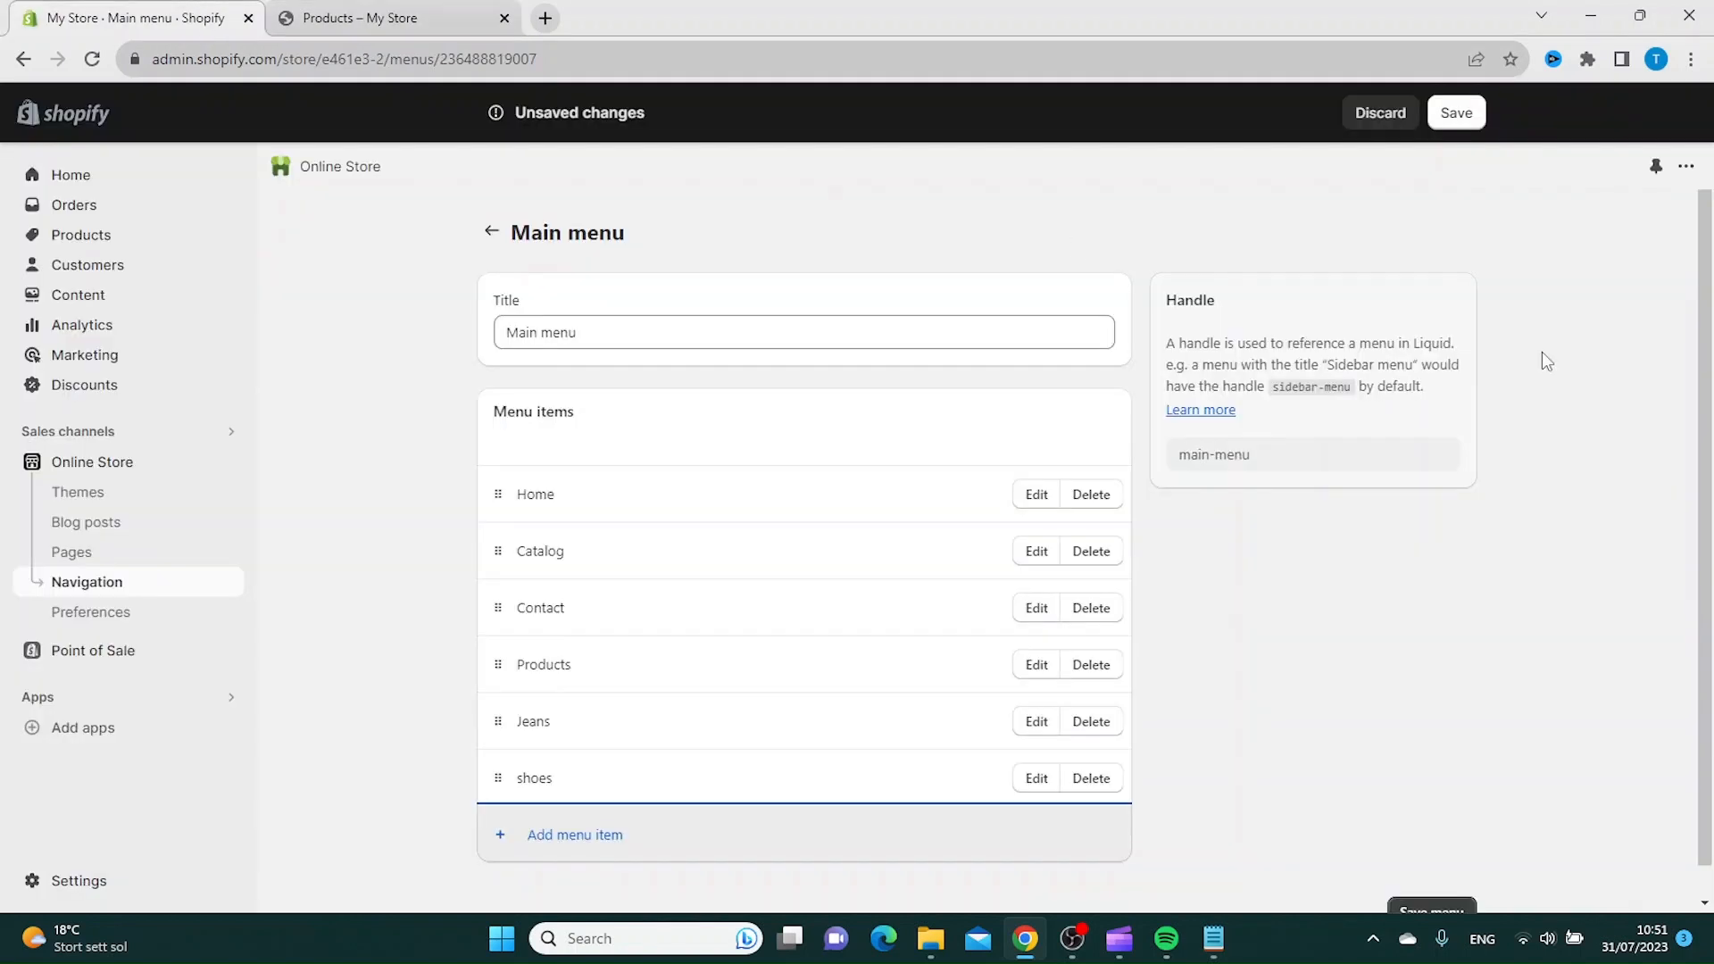
Add a 't-shirts' menu item below shoes.
{"action": "left_click", "coordinate": [575, 834]}
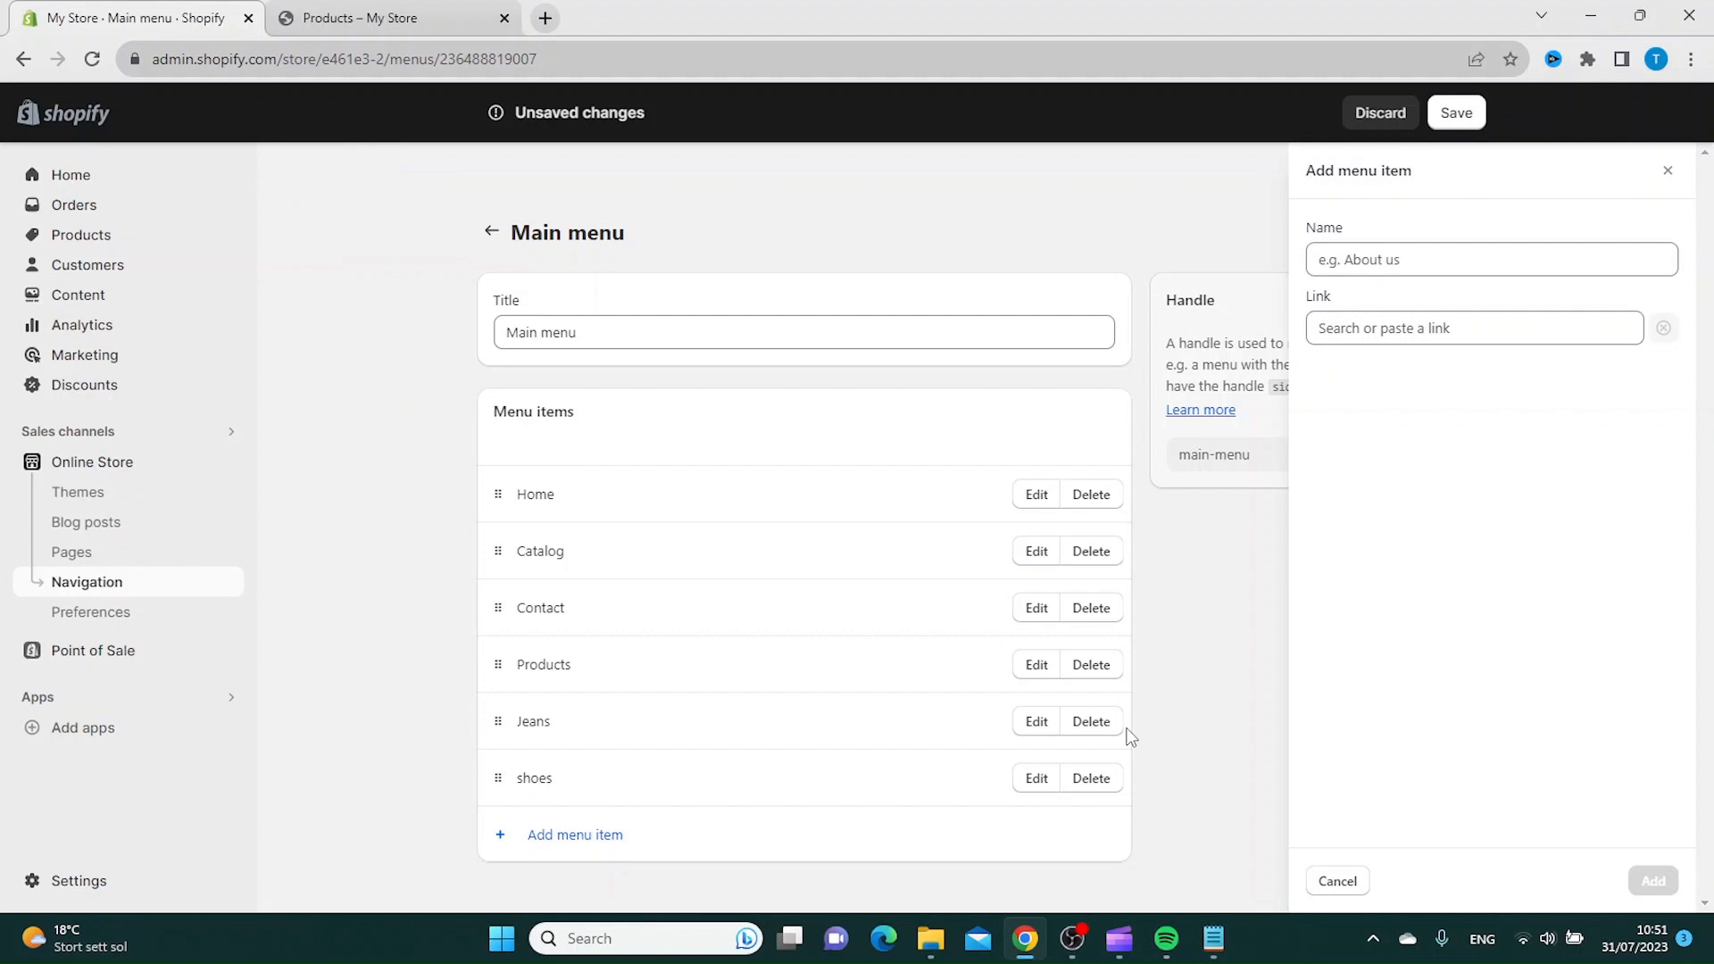
{"action": "type", "text": "t-s"}
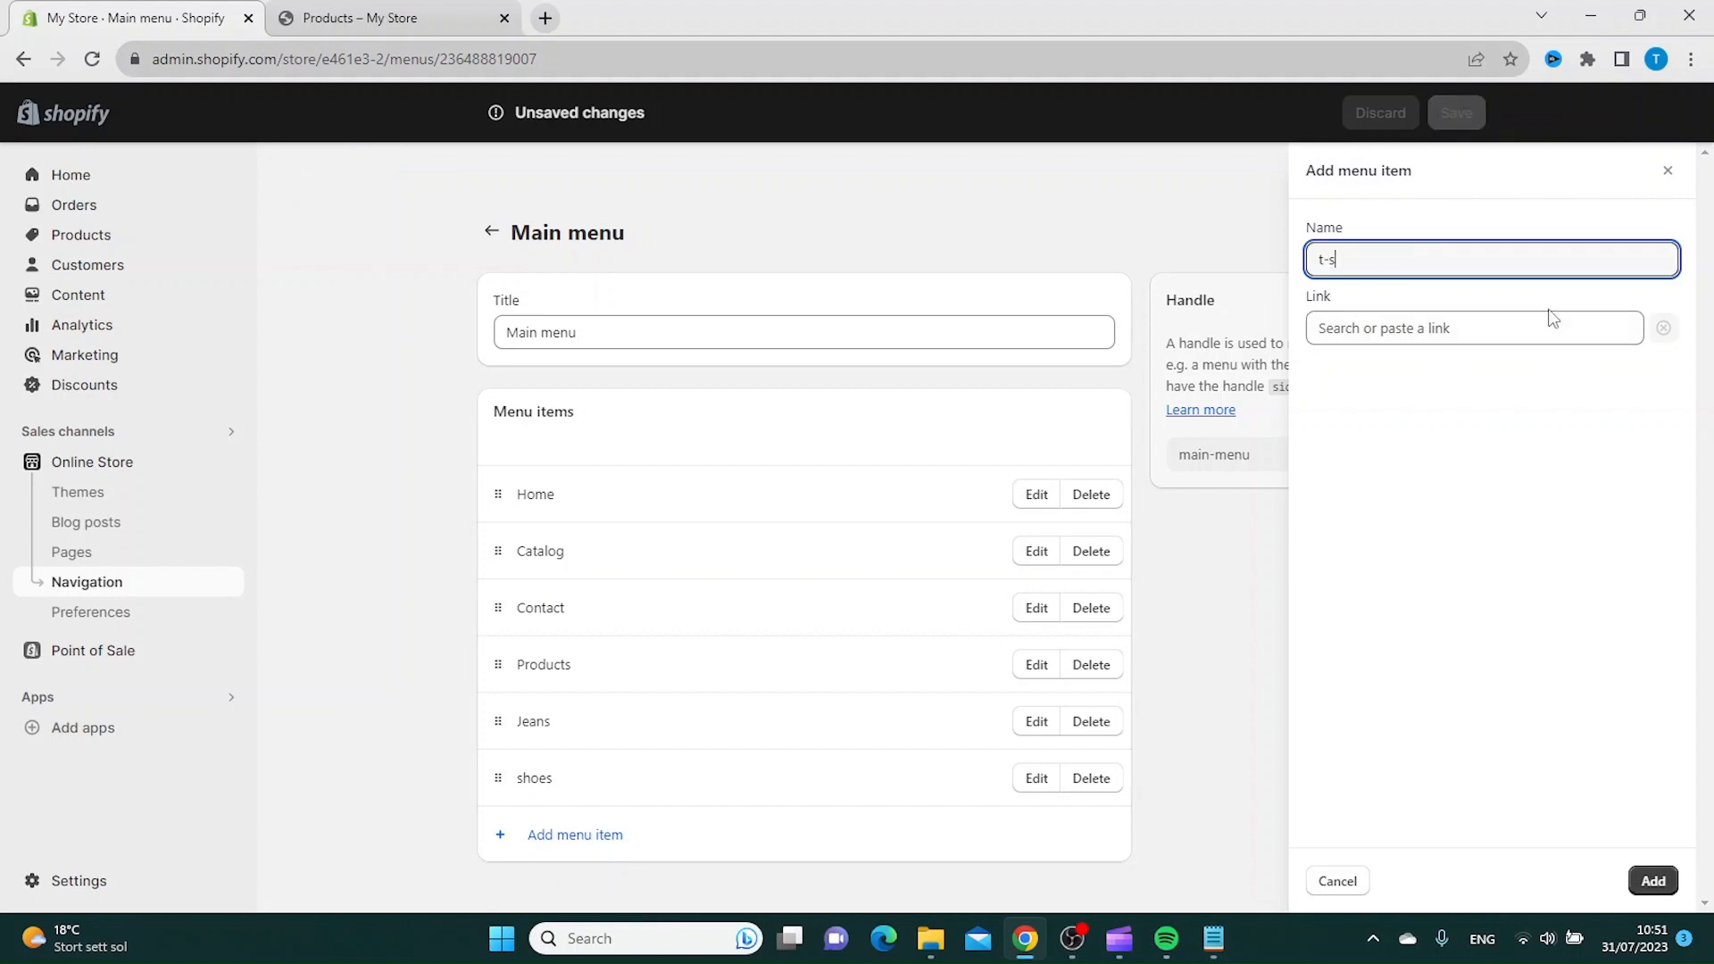
{"action": "type", "text": "hirts"}
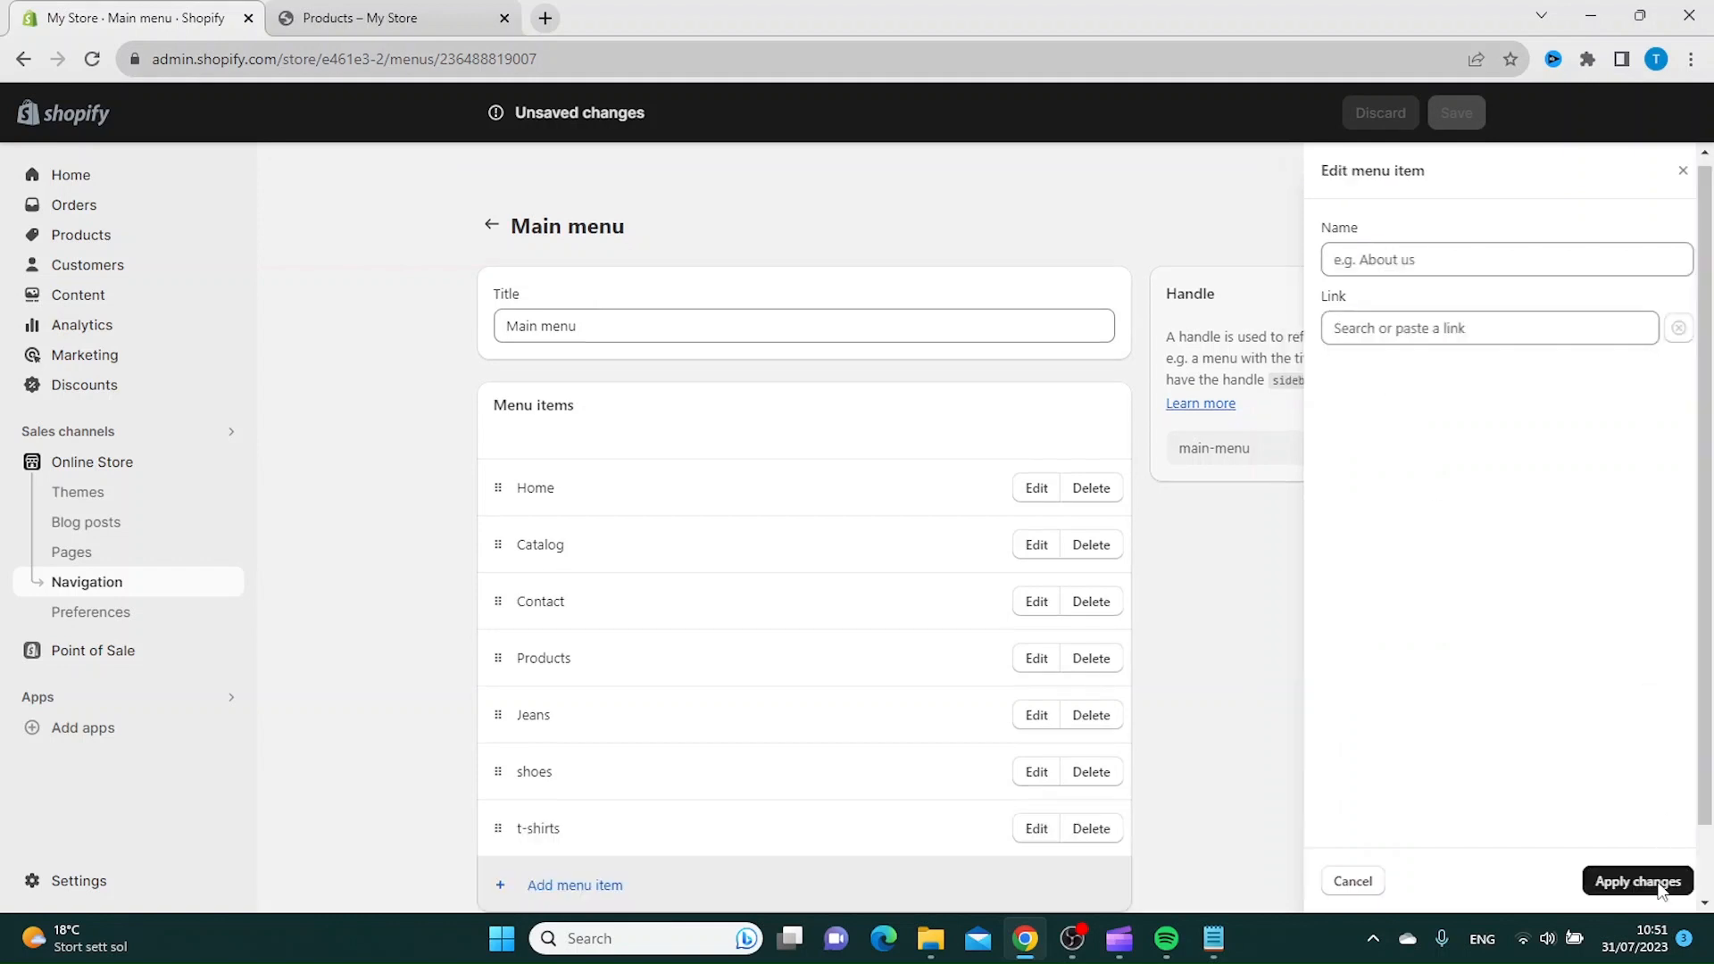
{"action": "left_click", "coordinate": [1352, 881]}
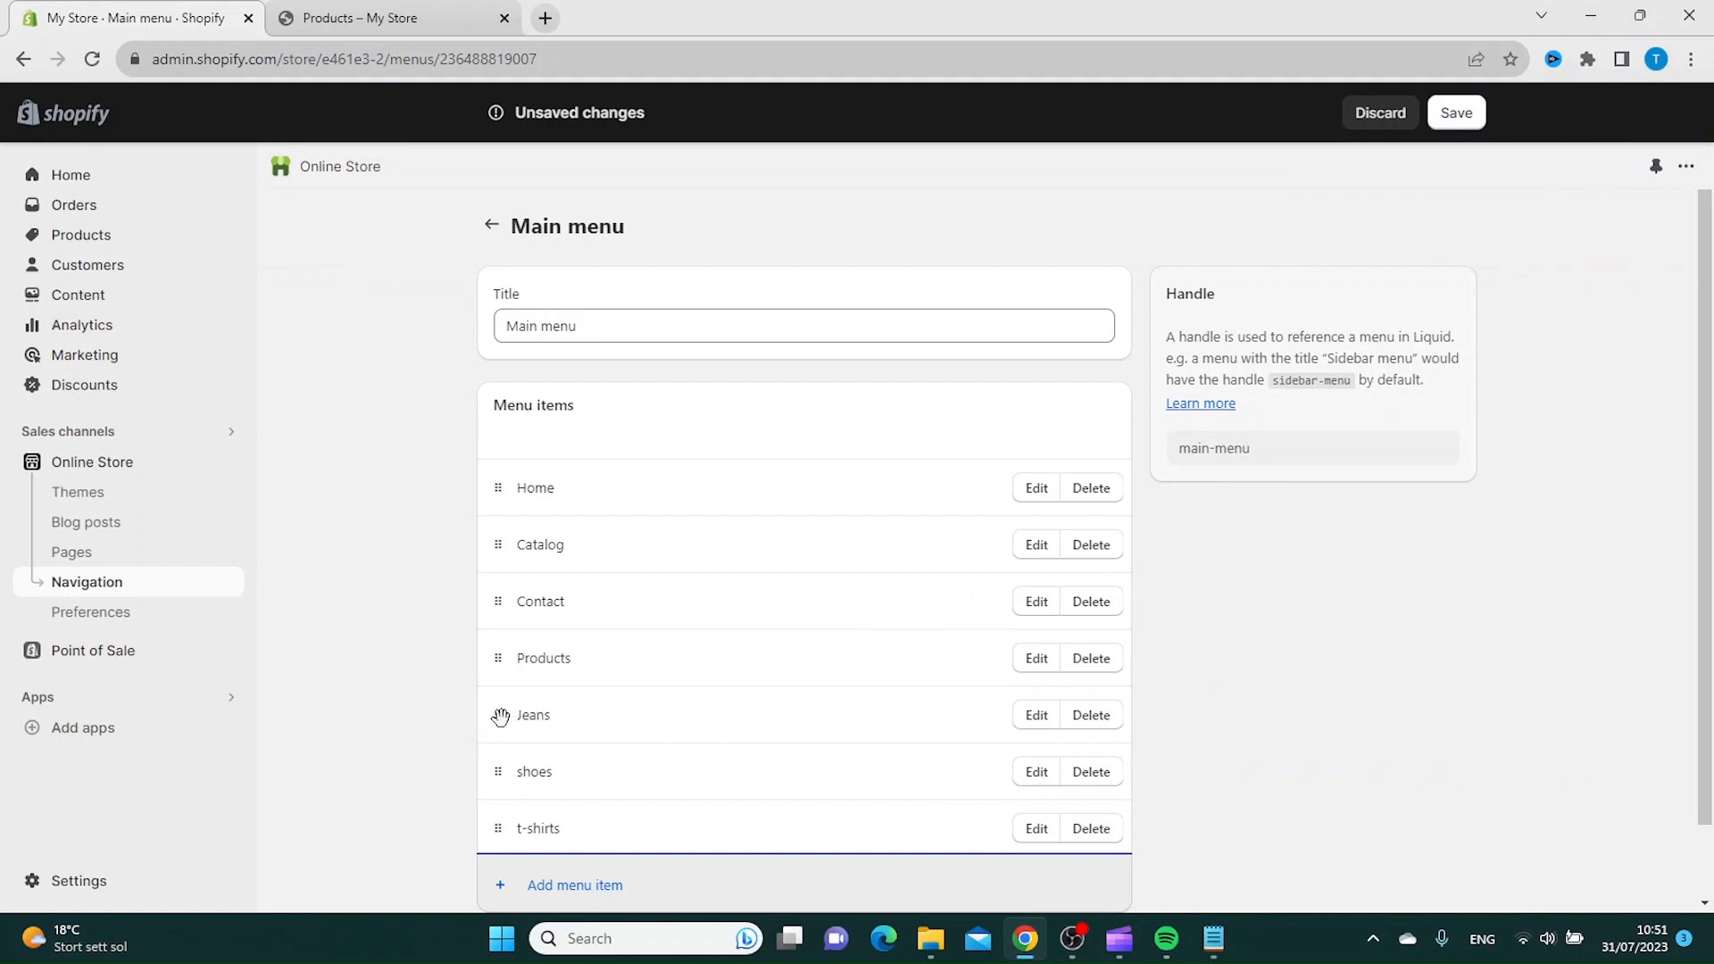
Drag Jeans, shoes and t-shirts so each is indented as a child of Catalog.
{"action": "left_click_drag", "start_coordinate": [520, 714], "coordinate": [577, 562]}
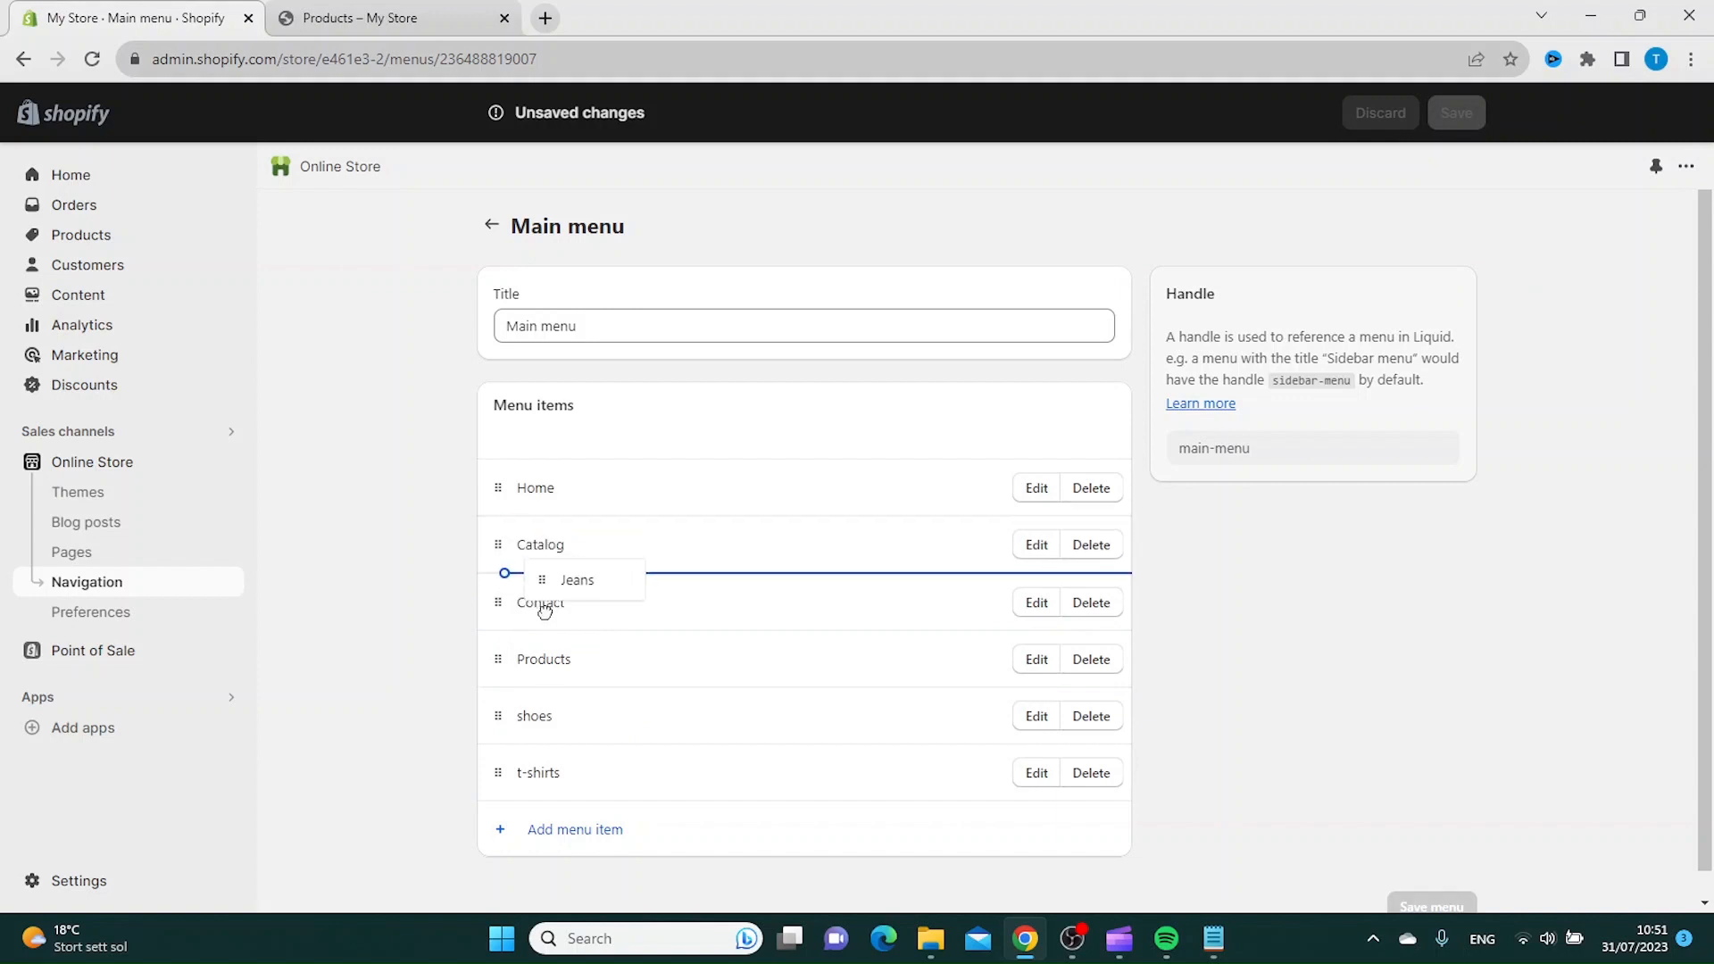
{"action": "left_click_drag", "start_coordinate": [577, 579], "coordinate": [569, 593]}
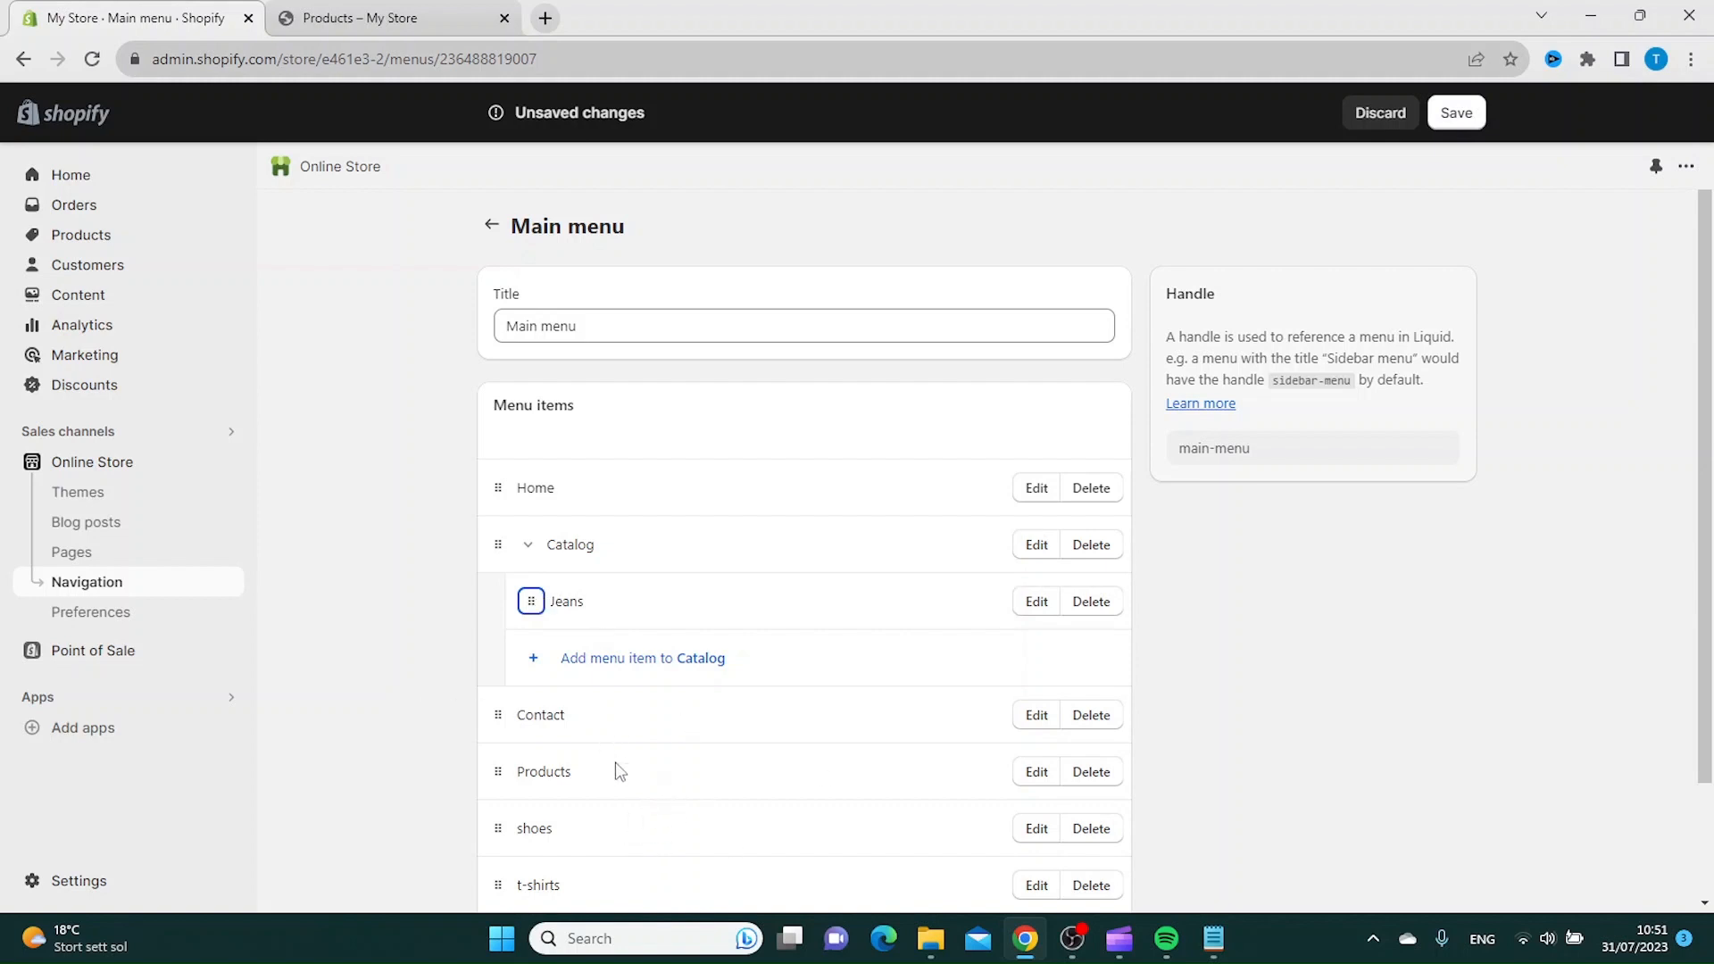
{"action": "left_click_drag", "start_coordinate": [533, 827], "coordinate": [574, 612]}
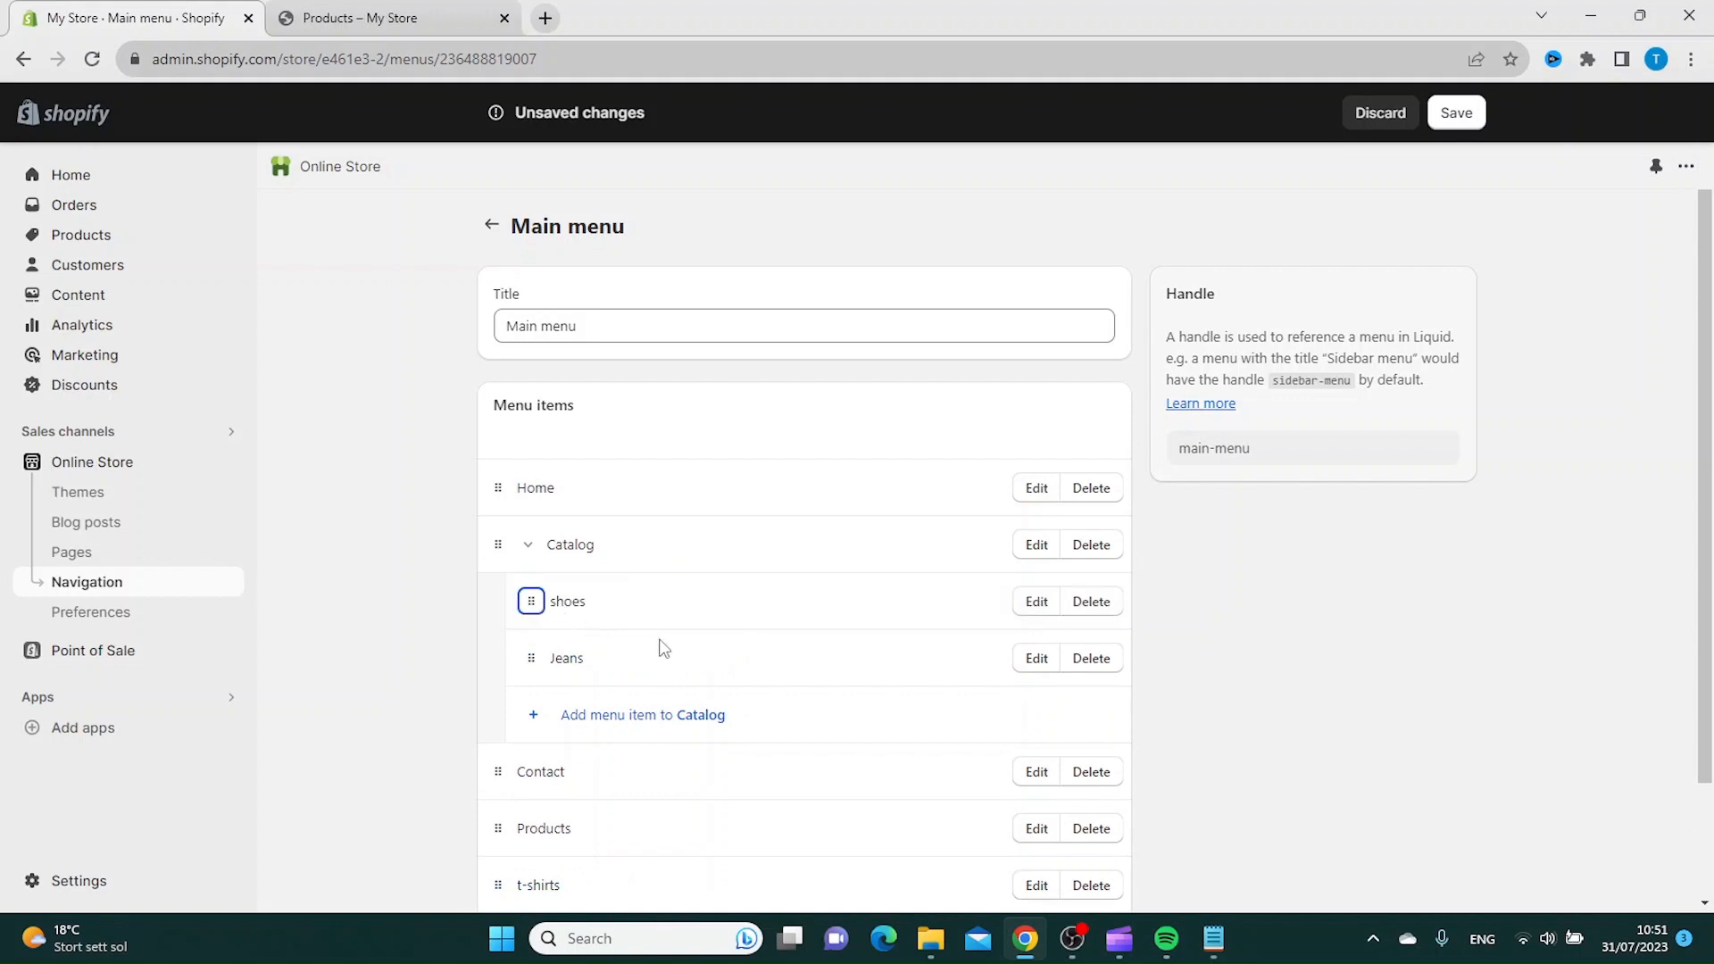
{"action": "left_click_drag", "start_coordinate": [537, 884], "coordinate": [616, 592]}
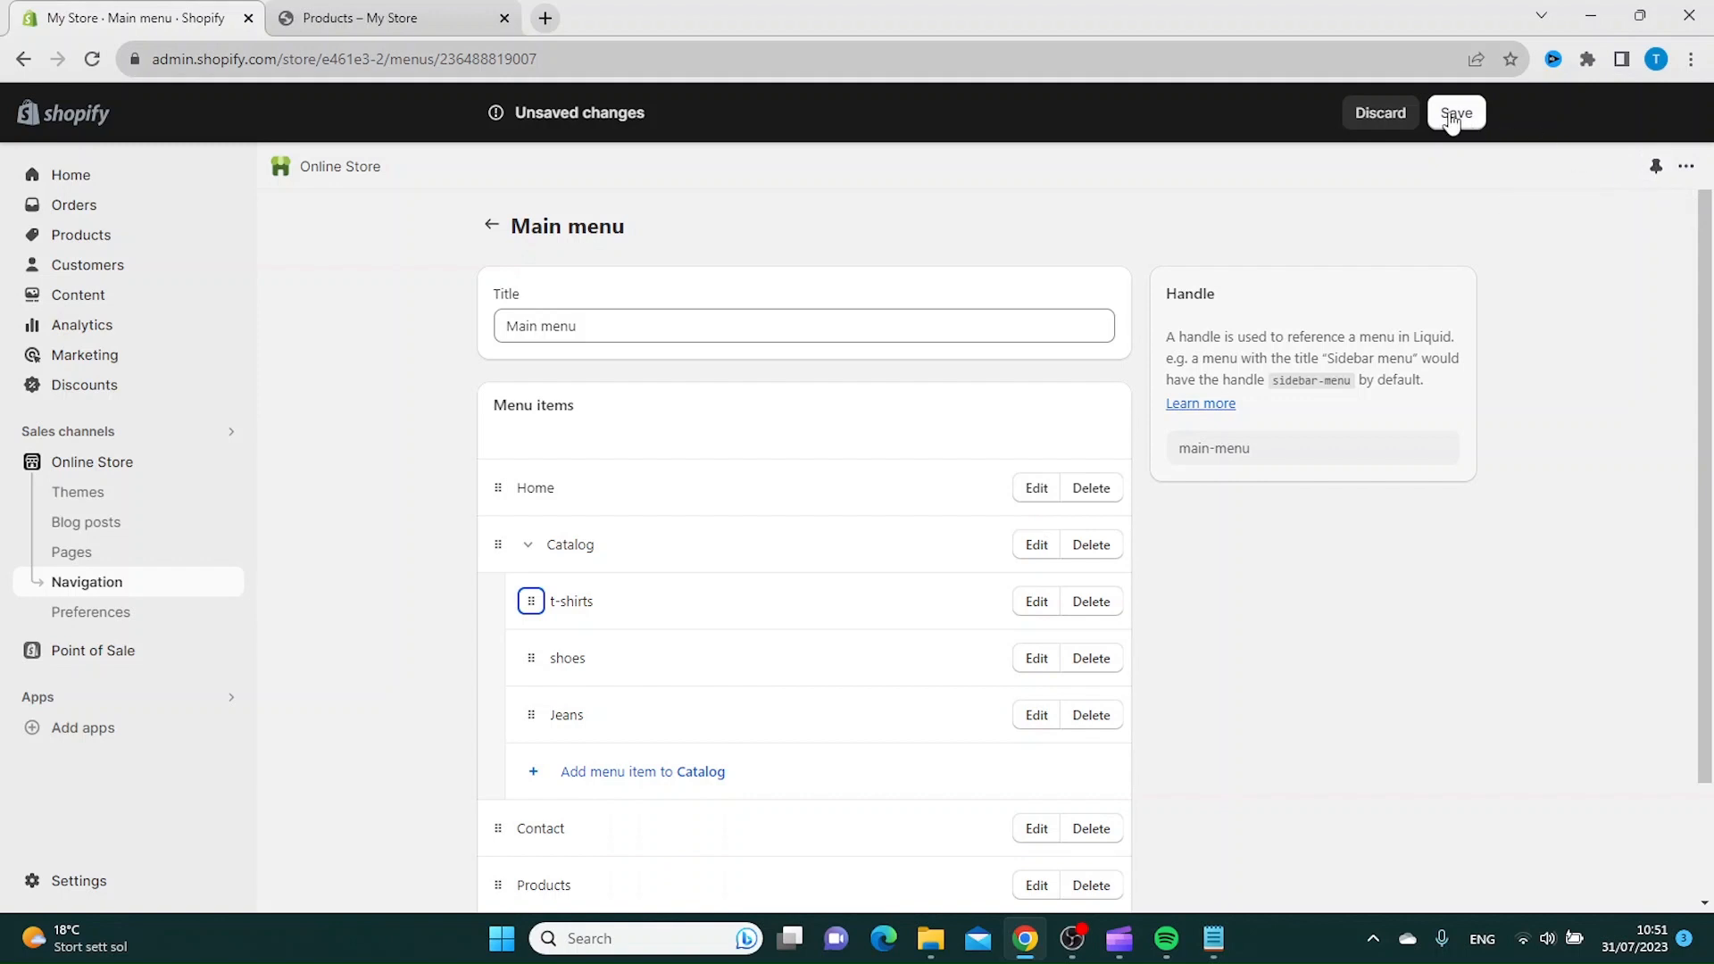
Save the Main menu so the Catalog children are confirmed as updated.
{"action": "left_click", "coordinate": [1456, 113]}
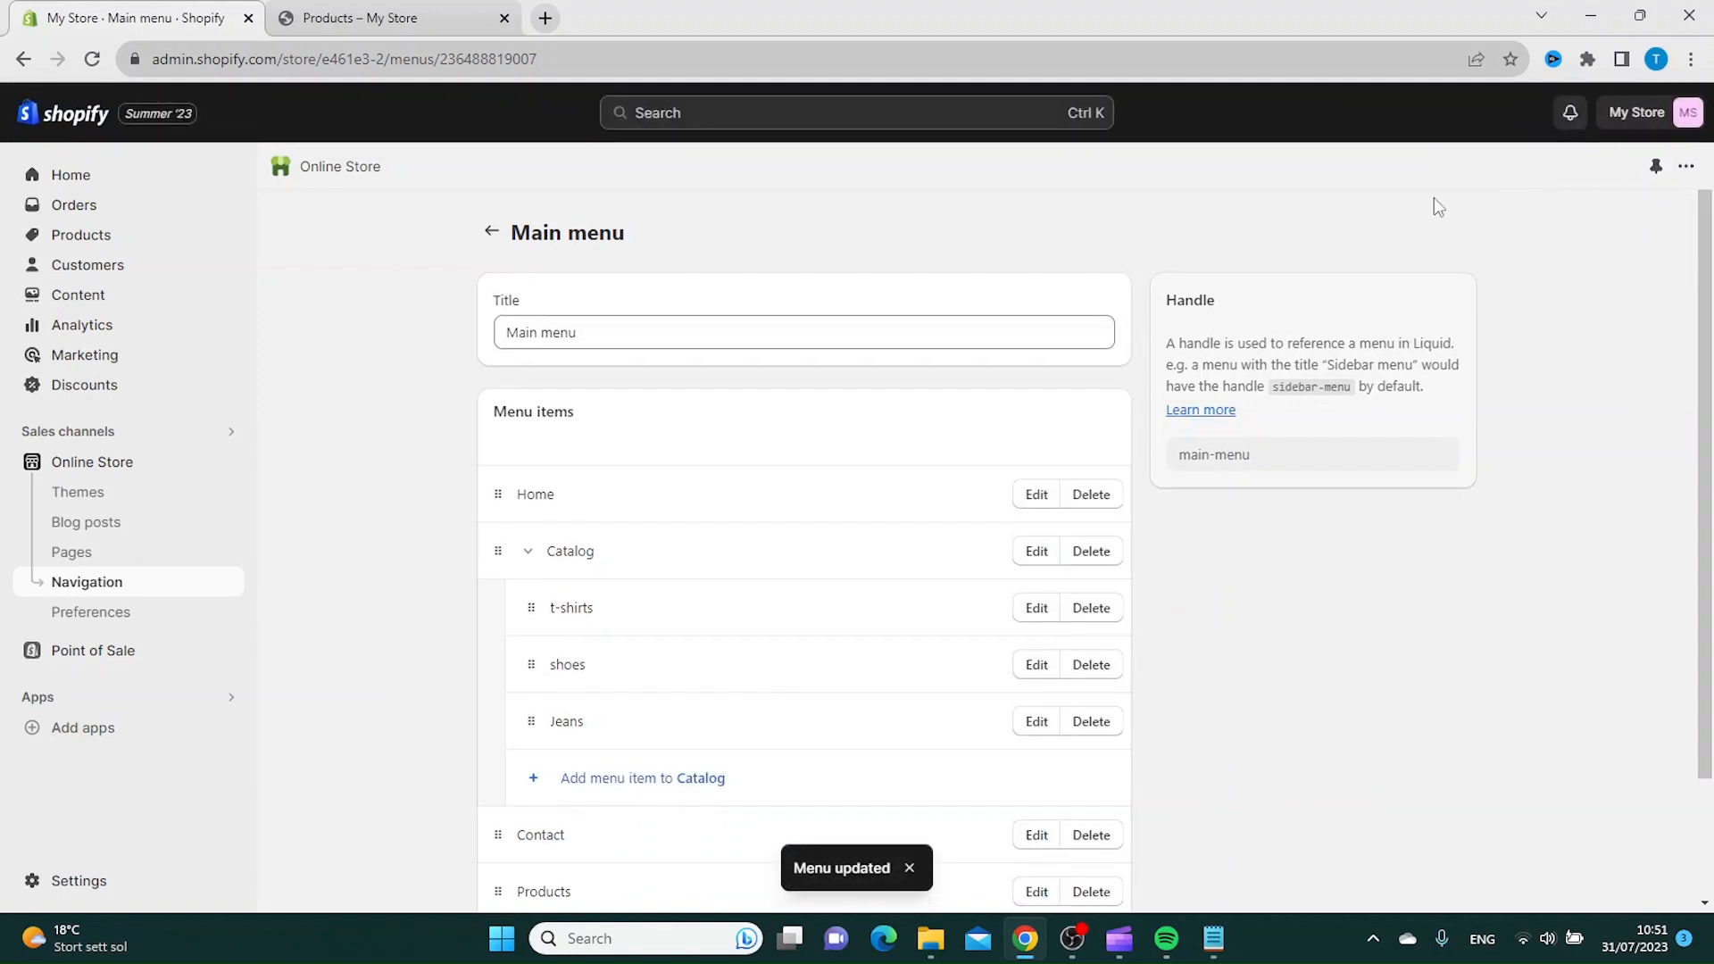
{"action": "mouse_move", "coordinate": [175, 461]}
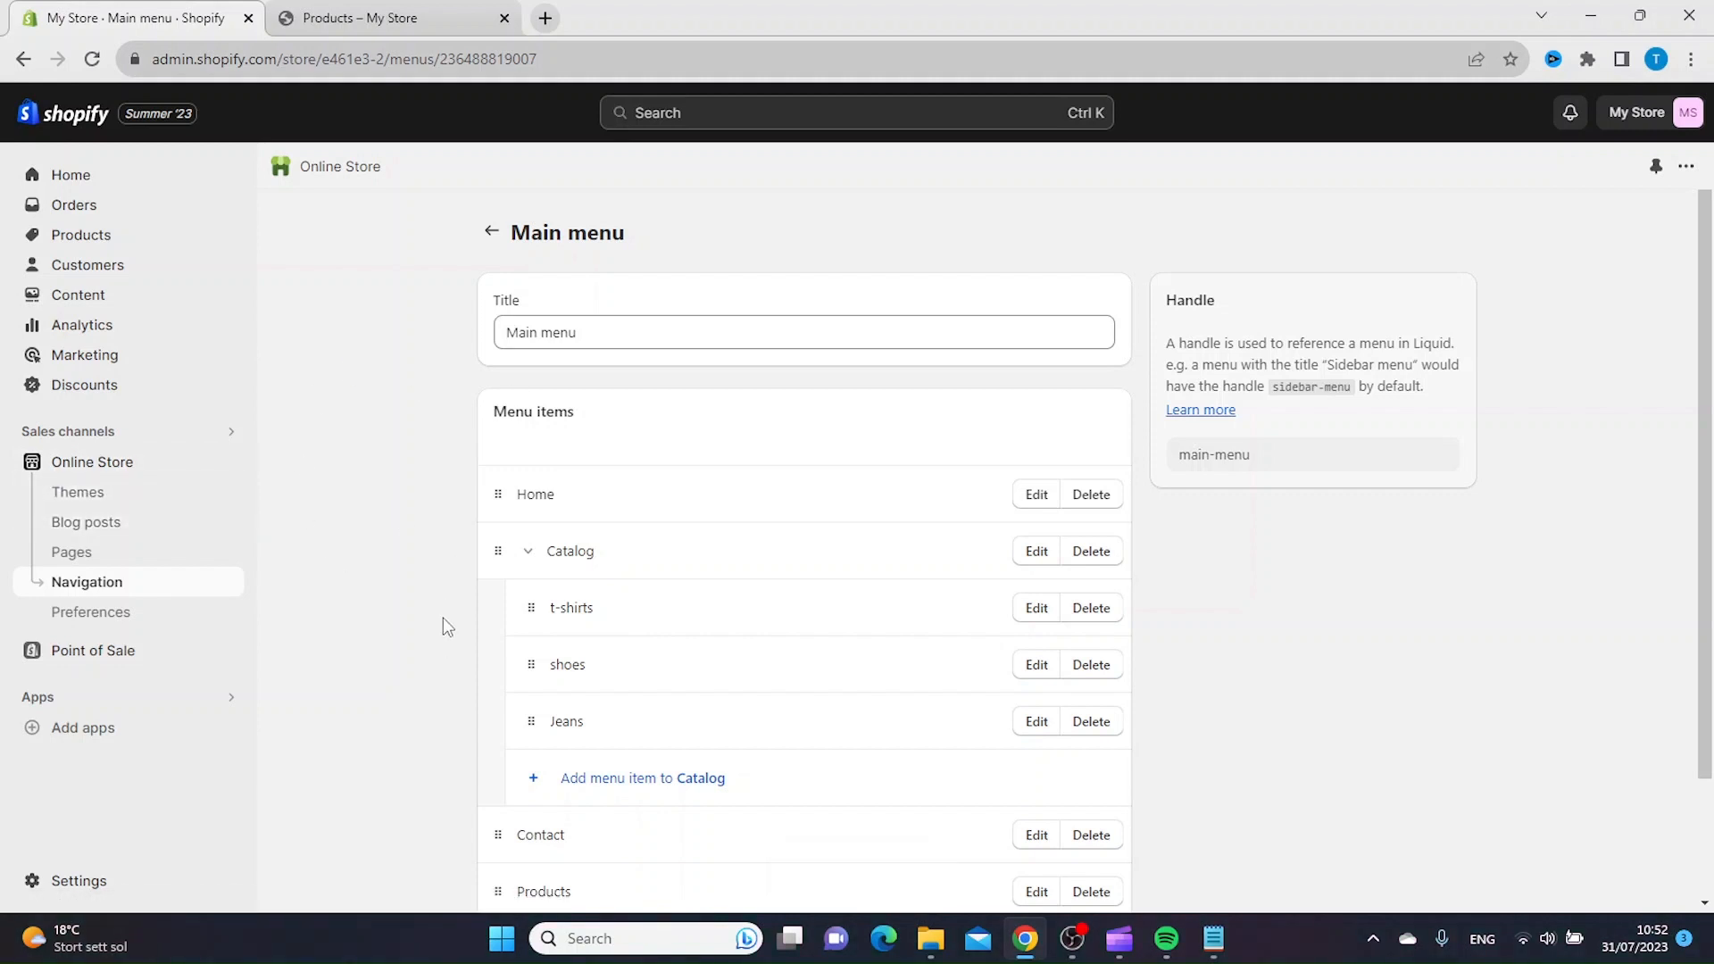
{"action": "mouse_move", "coordinate": [91, 461]}
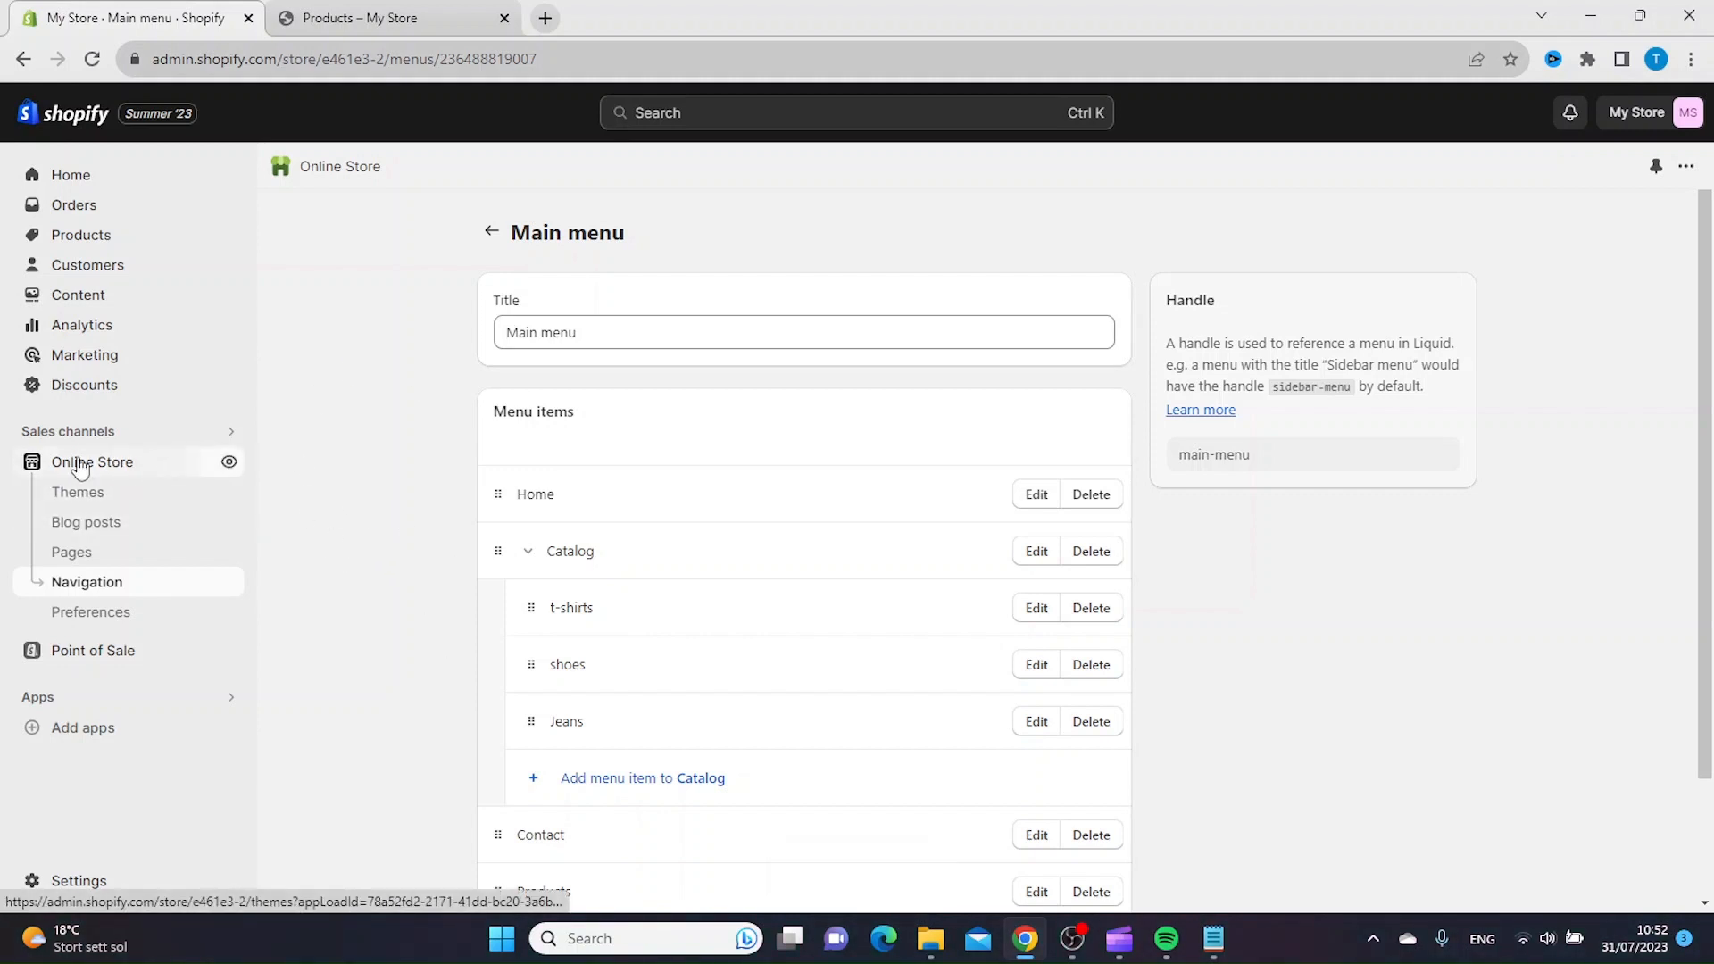
Preview the current theme's storefront and expand Catalog to show t-shirts, shoes and Jeans.
{"action": "left_click", "coordinate": [77, 493]}
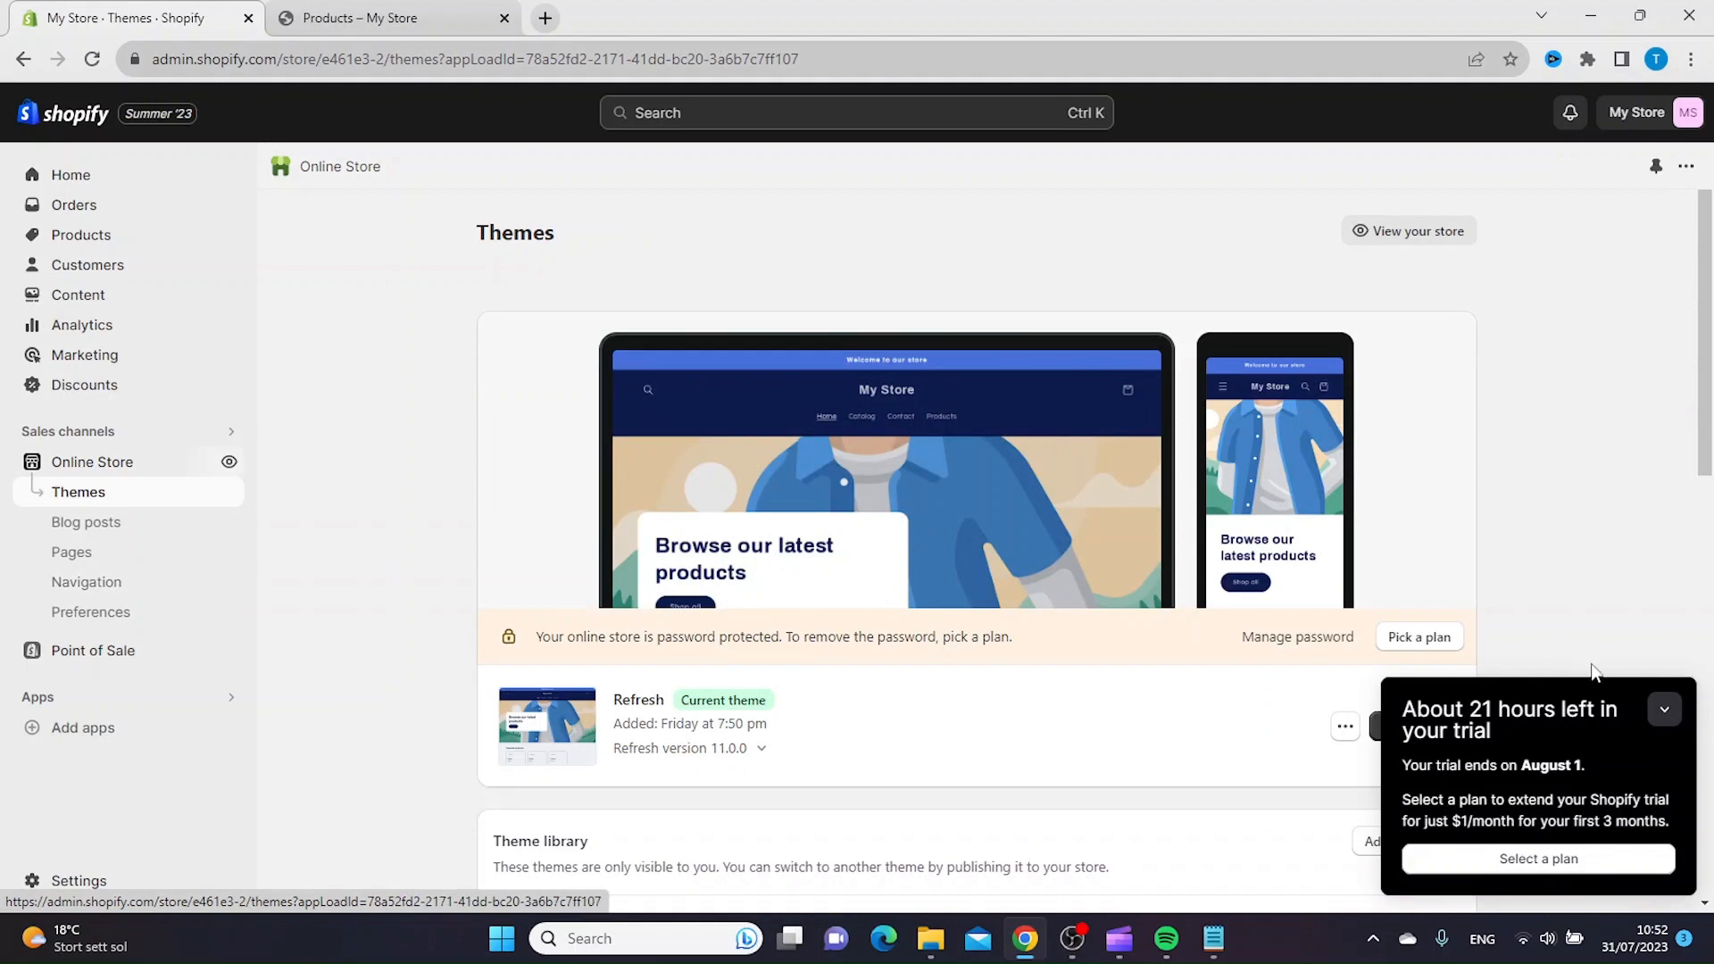
{"action": "left_click", "coordinate": [1346, 726]}
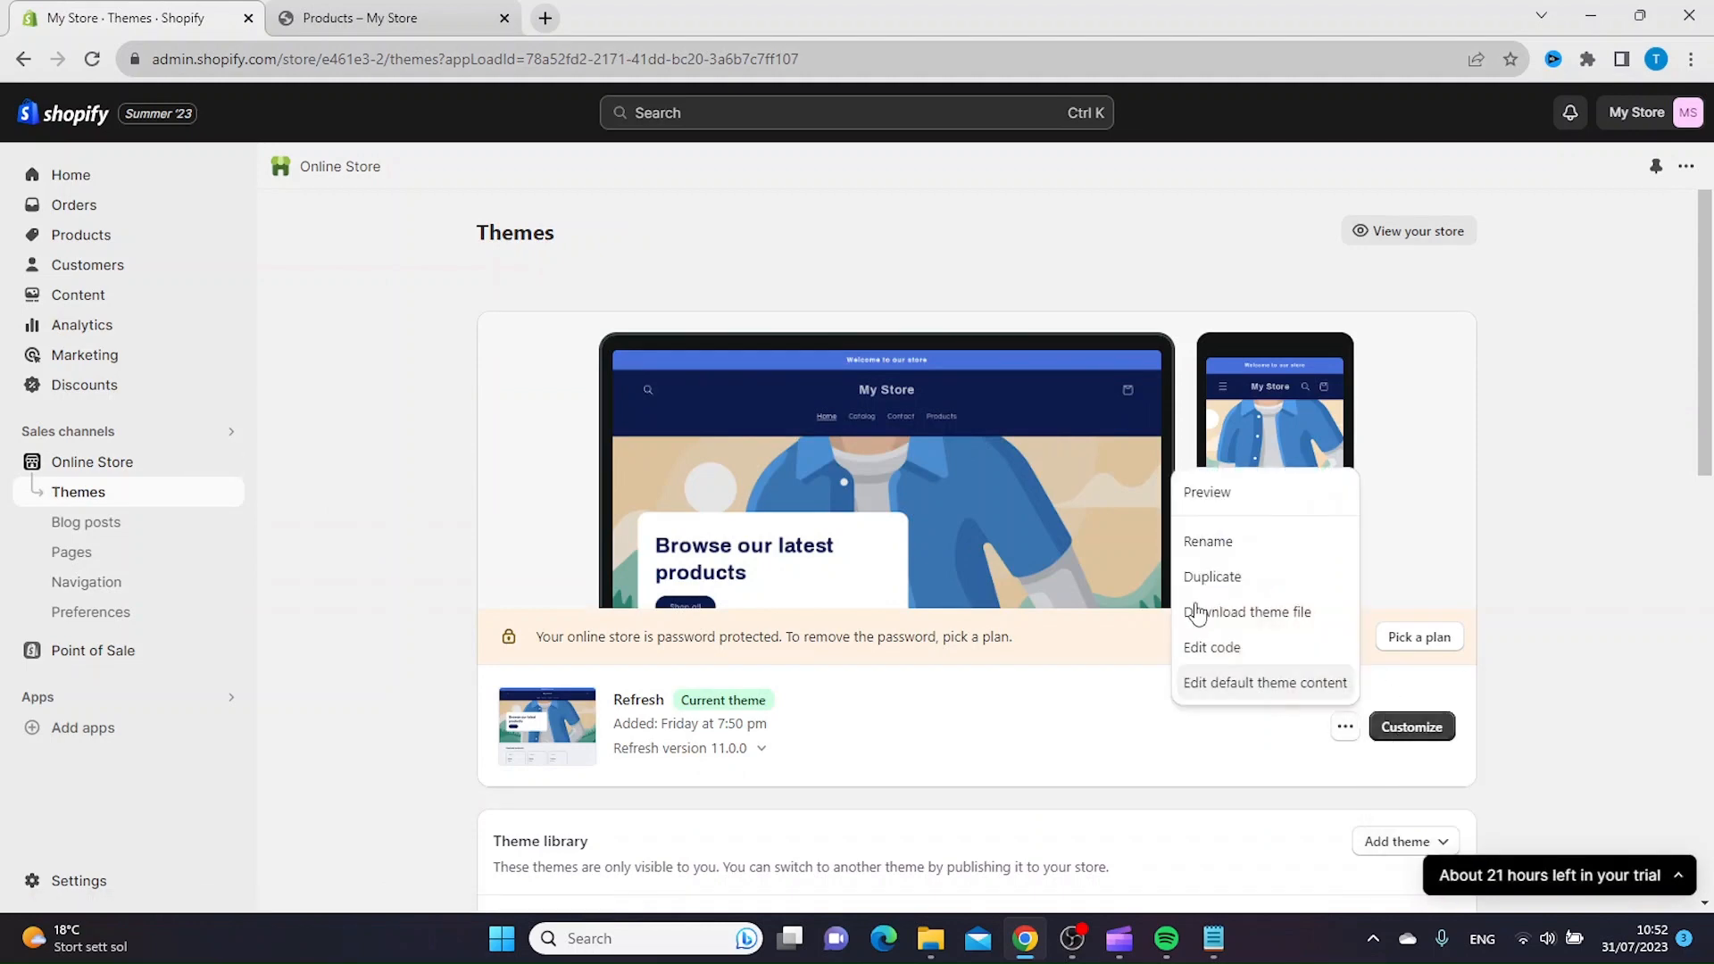
{"action": "left_click", "coordinate": [1207, 493]}
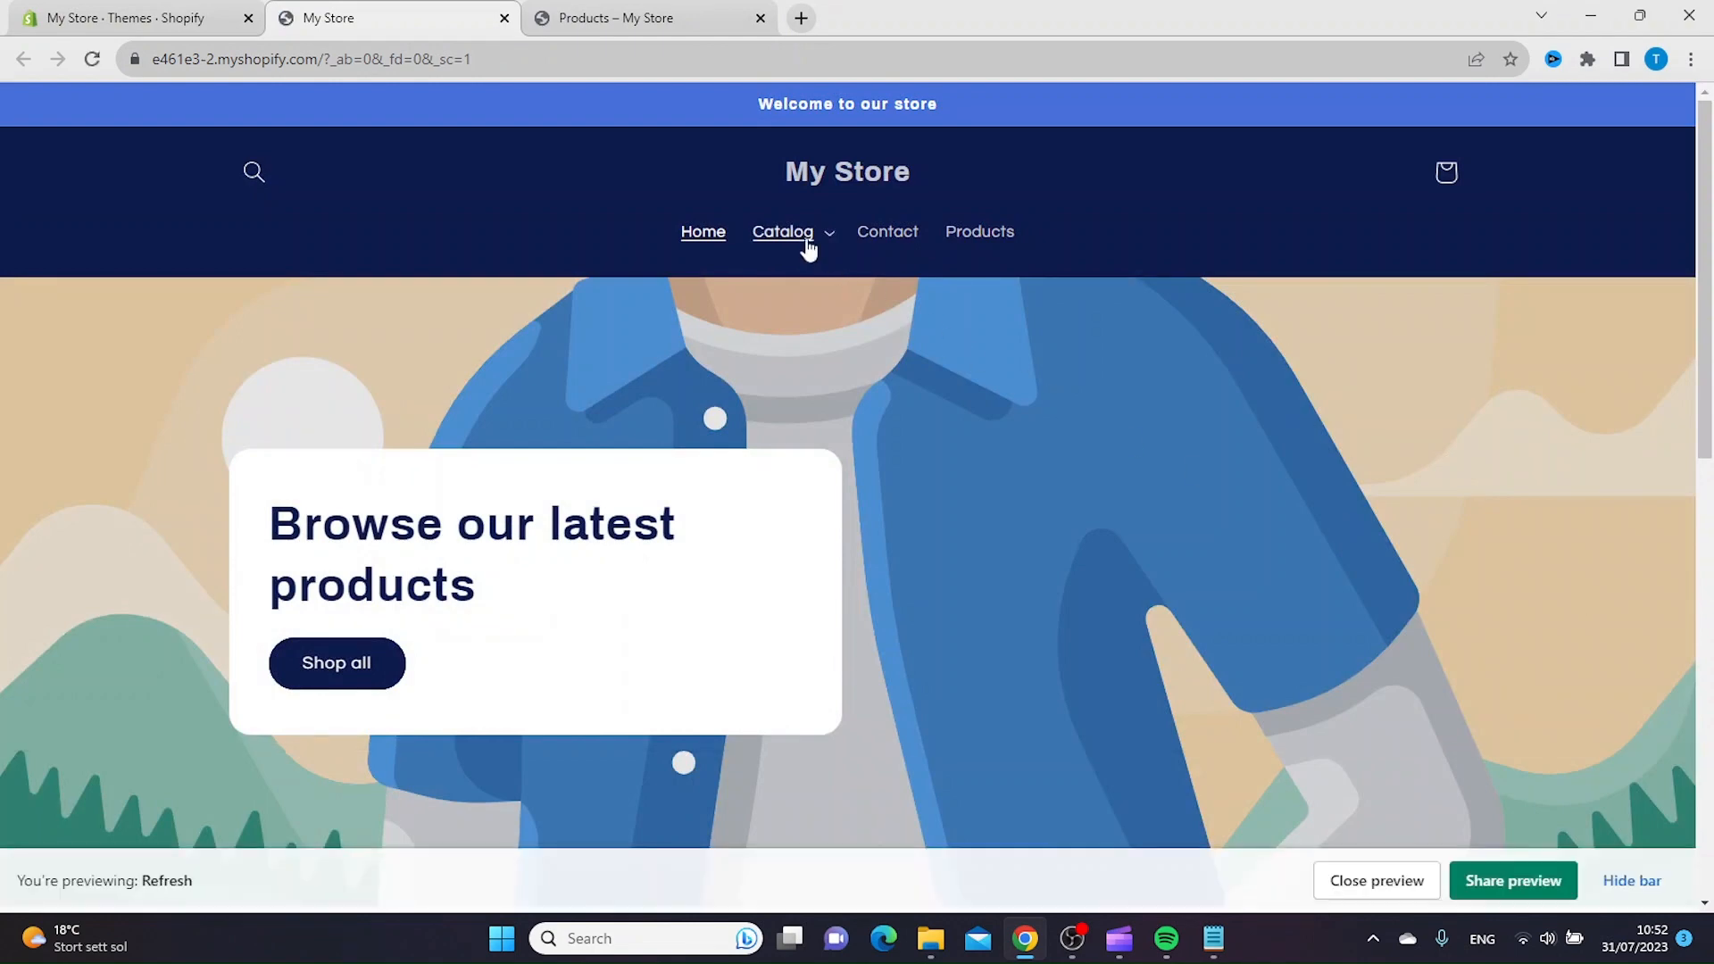
{"action": "left_click", "coordinate": [782, 232]}
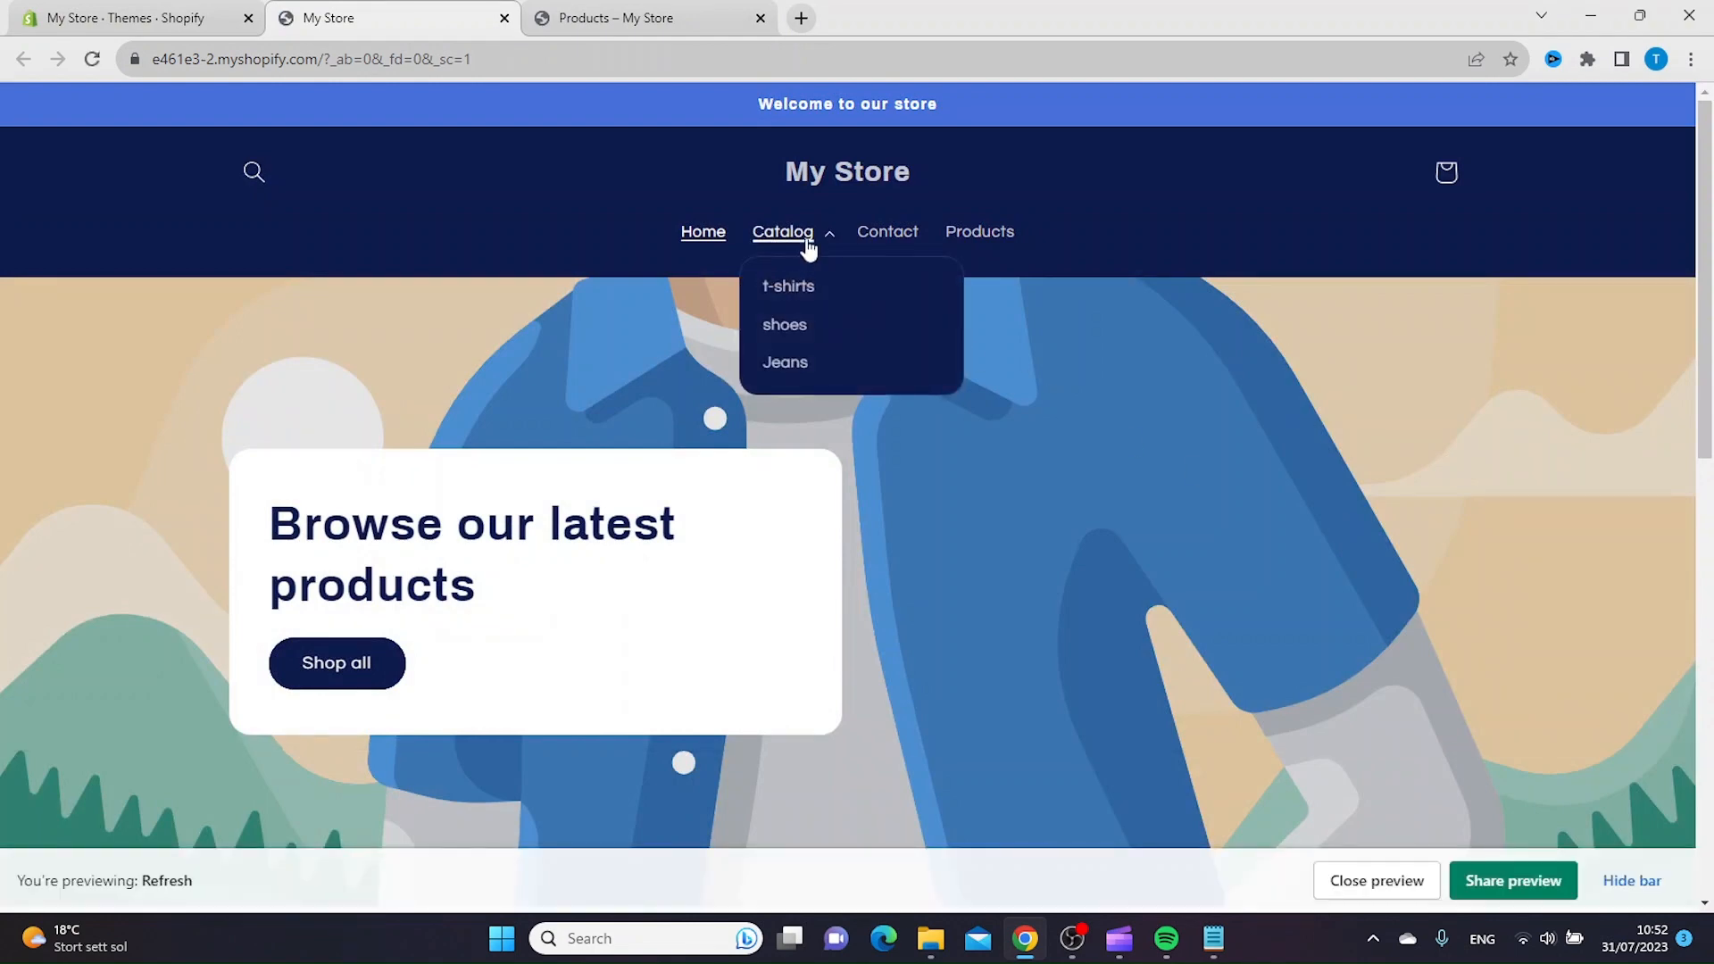